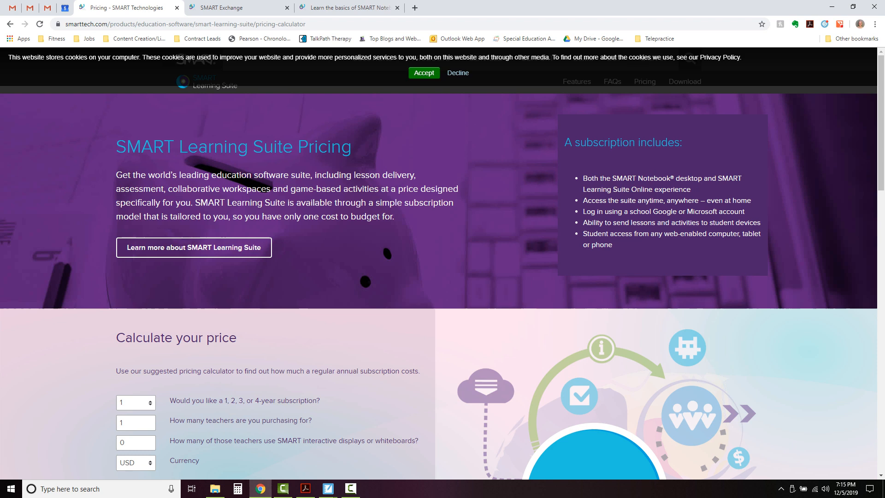
# Dismiss the cookie notice and calculate the yearly price for five teachers.
pyautogui.click(424, 73)
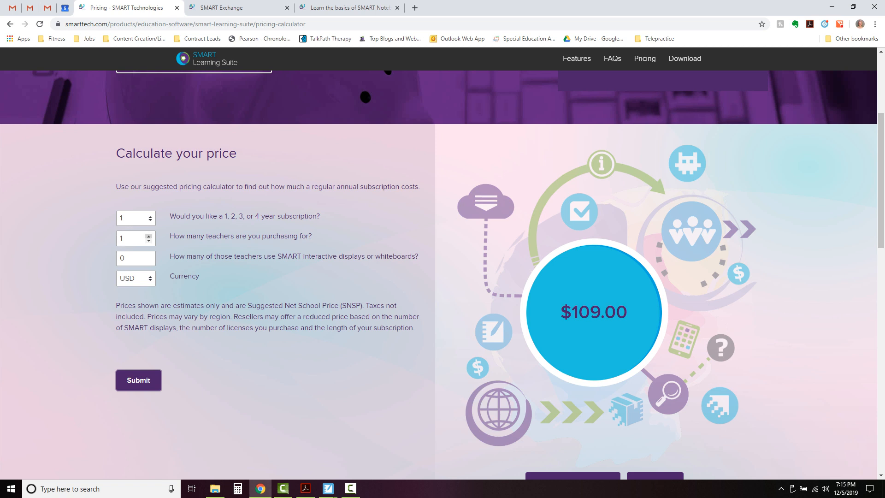
pyautogui.write('4')
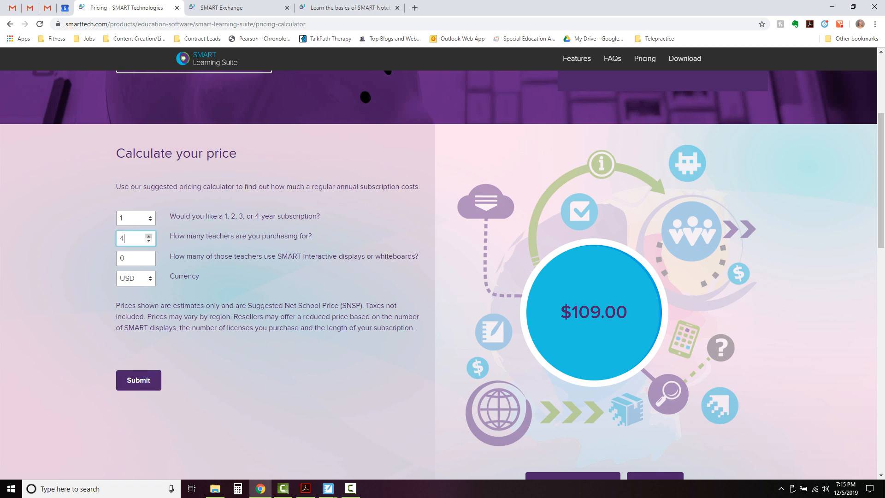
pyautogui.click(148, 235)
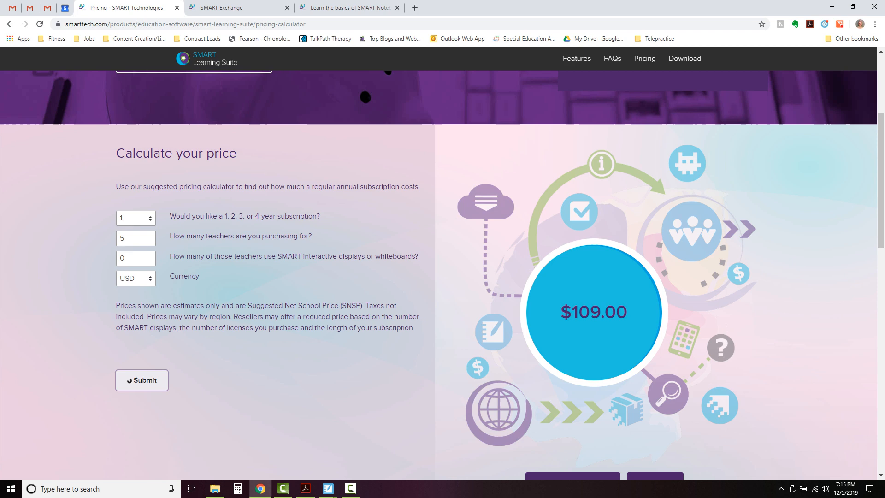
# Choose a four-year subscription and recalculate the price.
pyautogui.click(141, 380)
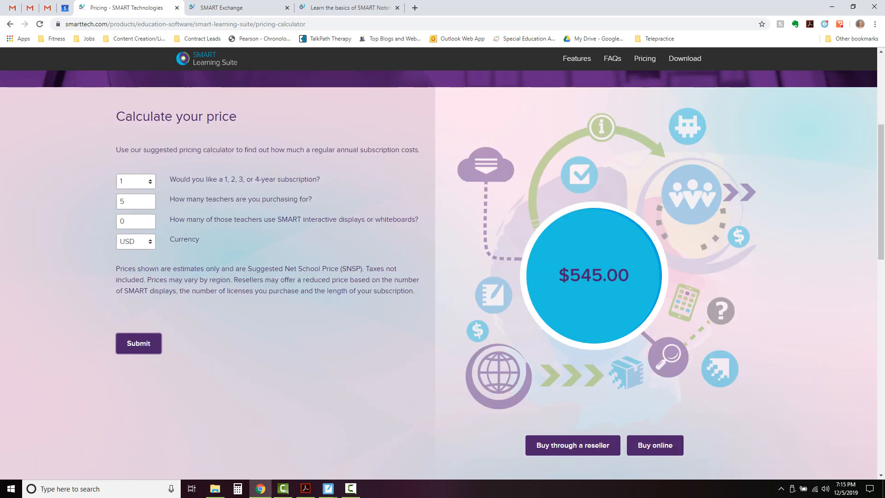
pyautogui.click(148, 181)
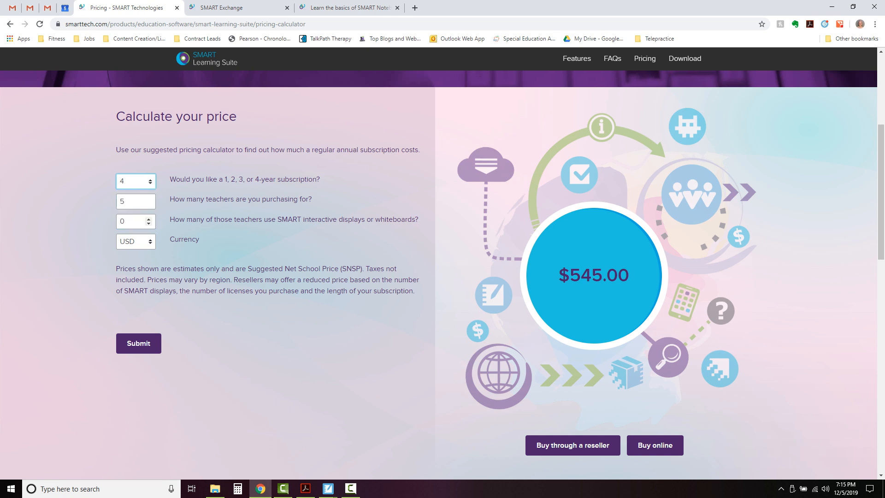
pyautogui.click(138, 343)
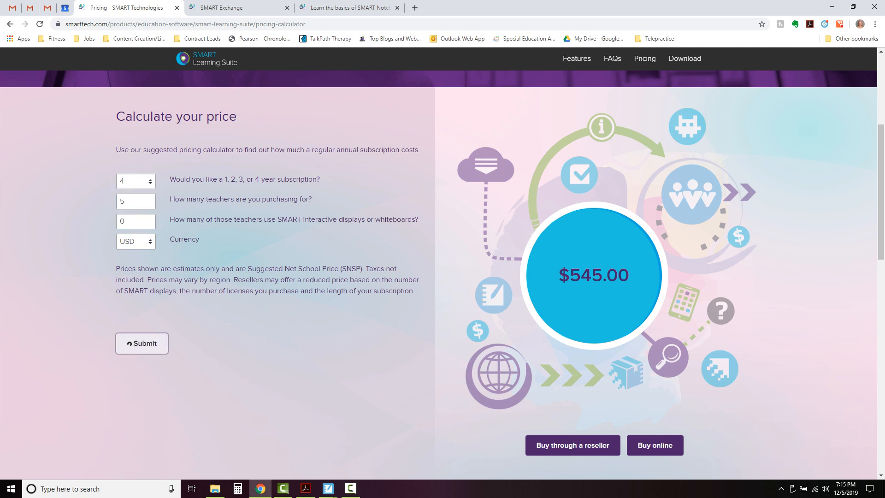
pyautogui.click(142, 343)
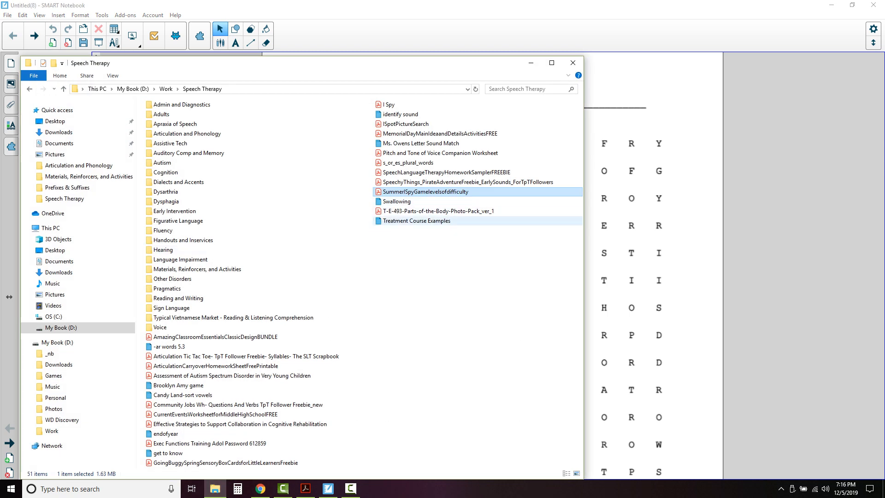
# Select the Treatment Course Examples notebook file in the Speech Therapy folder.
pyautogui.click(415, 220)
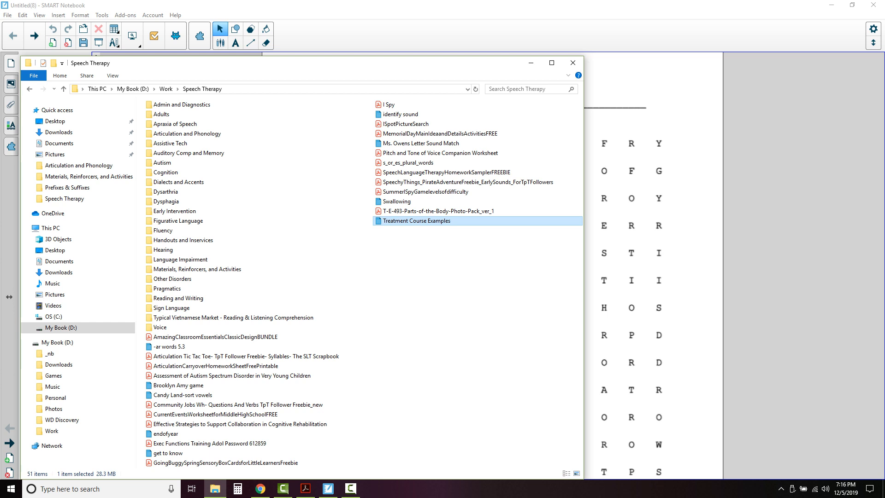
pyautogui.moveTo(416, 221)
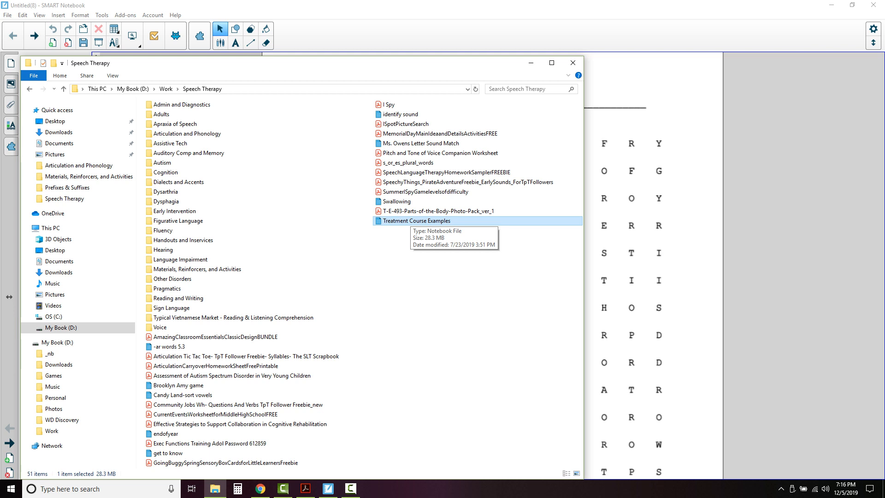
# Open the Treatment Course Examples lesson and move the dachshund photo further along the path.
pyautogui.doubleClick(416, 220)
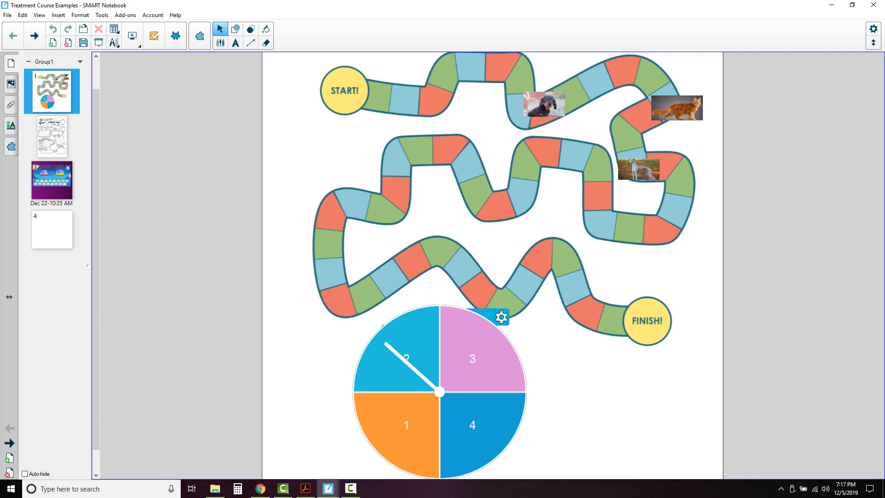
pyautogui.moveTo(544, 105); pyautogui.dragTo(623, 72)
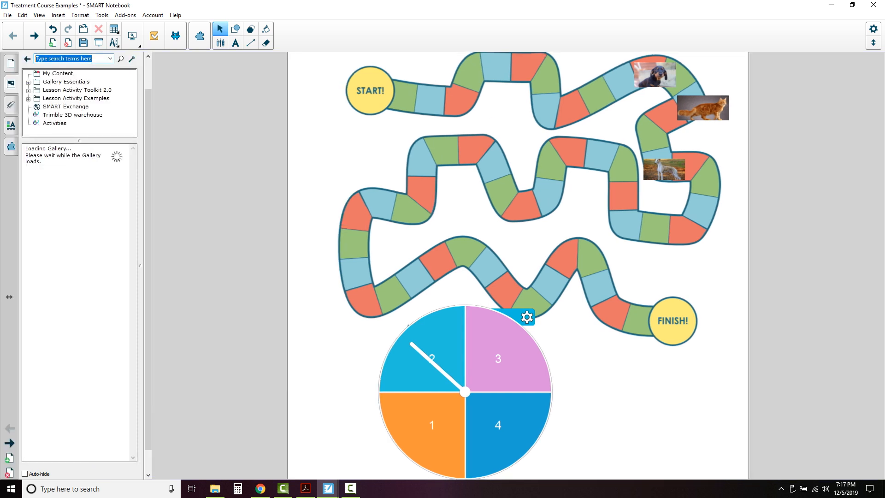
# Search the gallery for "spinner".
pyautogui.write('tory')
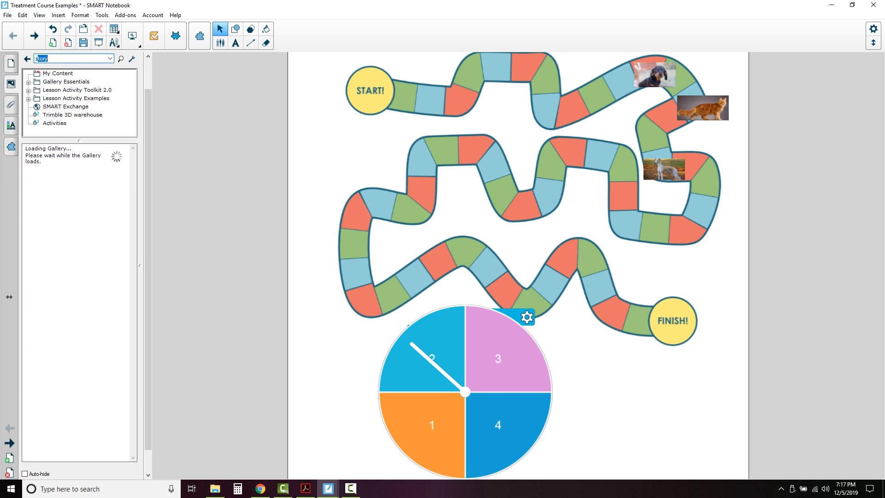
pyautogui.write('spinner')
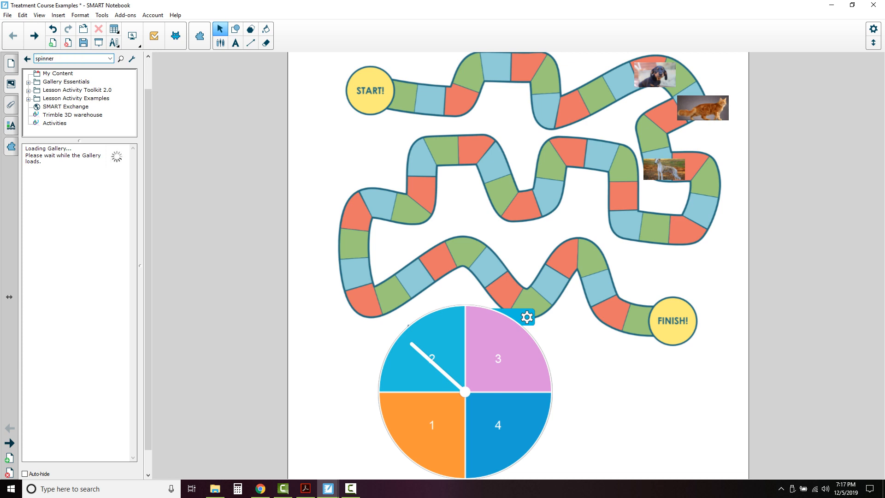
pyautogui.moveTo(121, 58)
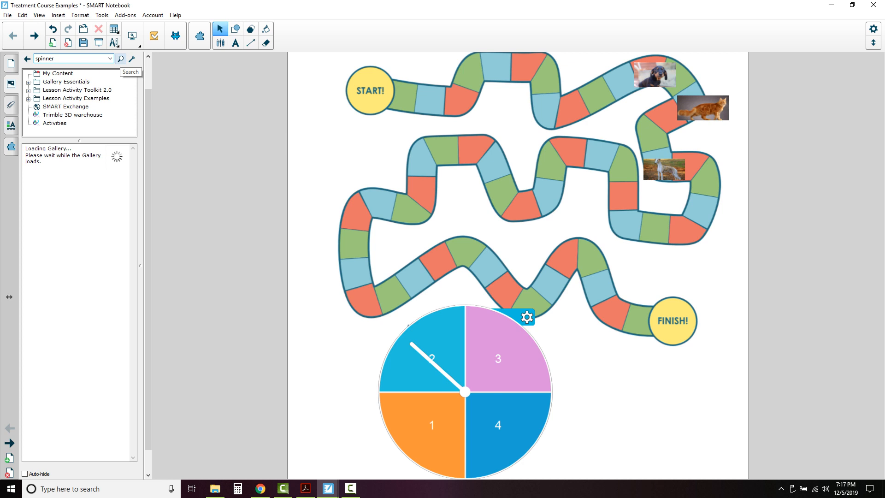
pyautogui.click(122, 59)
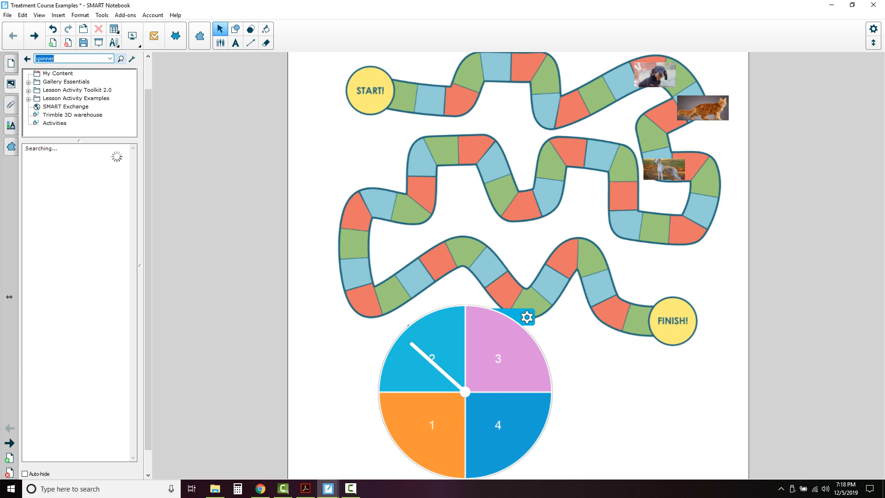
pyautogui.click(121, 58)
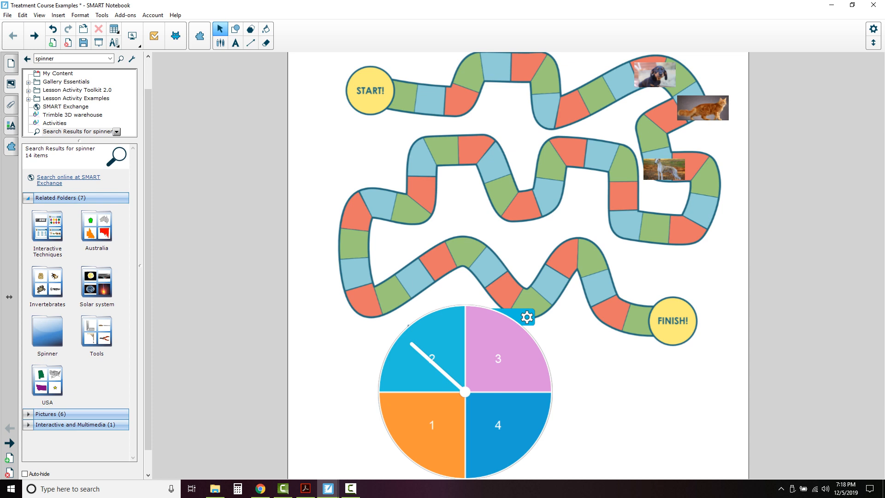
# Expand the results to show the interactive Spinner activity.
pyautogui.click(56, 208)
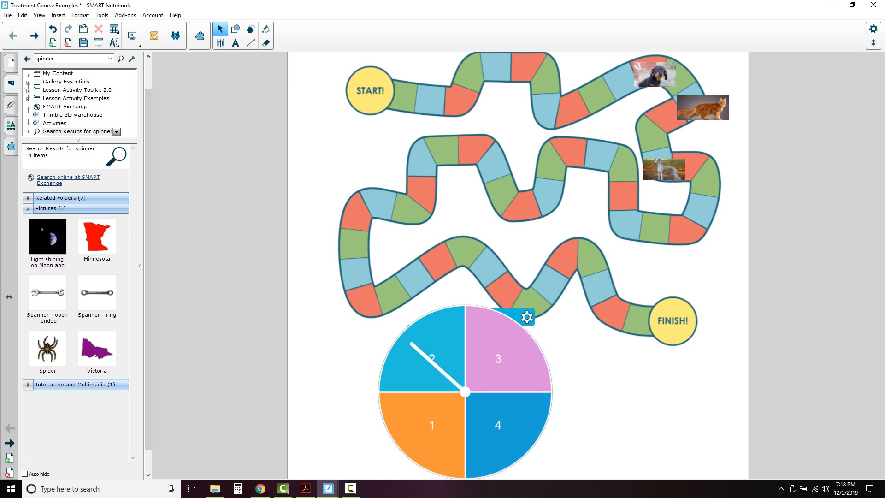
pyautogui.click(26, 209)
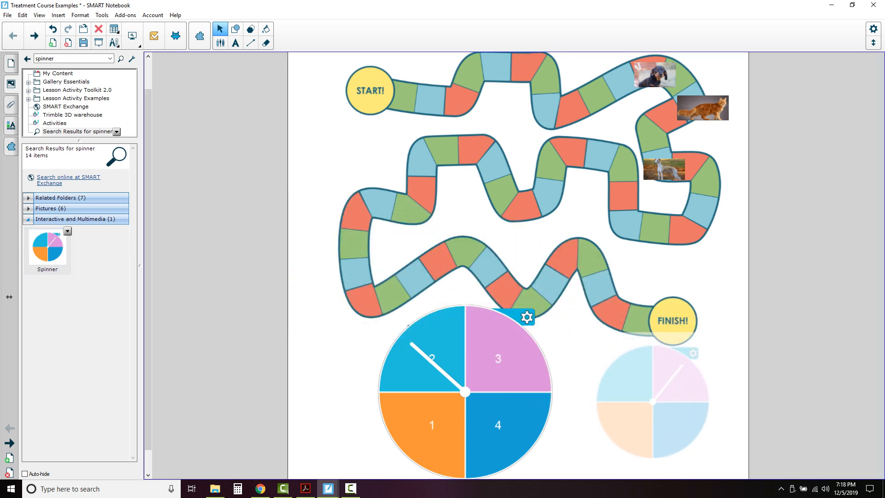
# Place a second spinner near the finish and move the large spinner up over the game path.
pyautogui.click(650, 401)
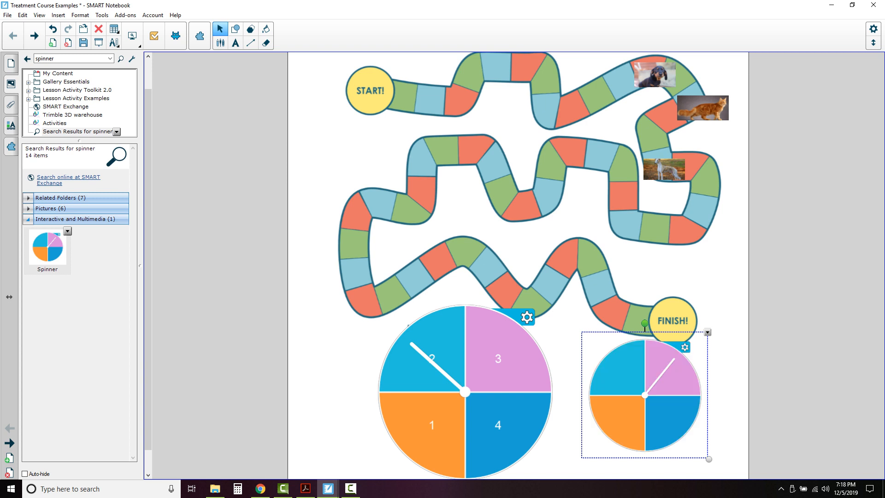
pyautogui.scroll(-3)
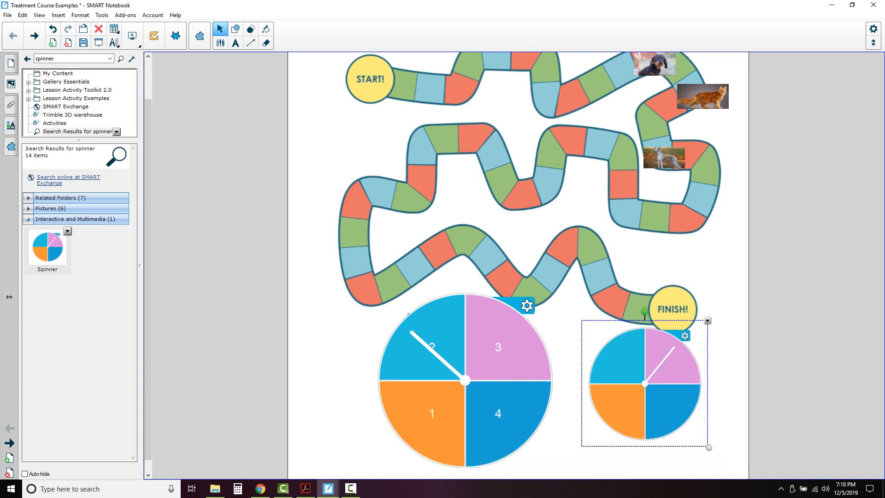
pyautogui.moveTo(708, 447); pyautogui.dragTo(670, 408)
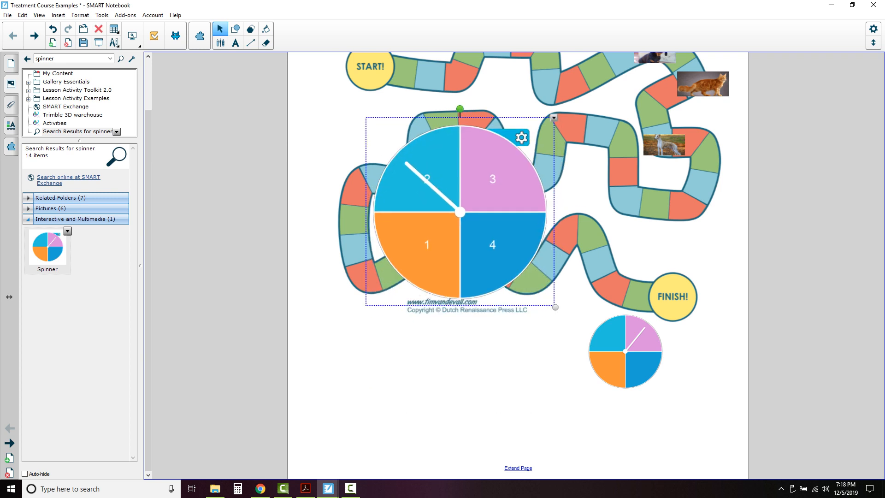
# Adjust the large spinner's segment count in its settings, ending with six segments.
pyautogui.click(521, 137)
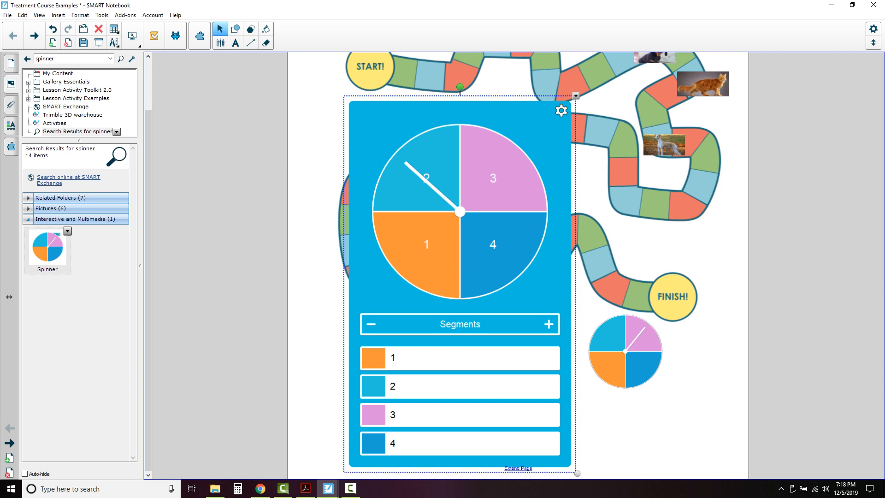
pyautogui.click(371, 325)
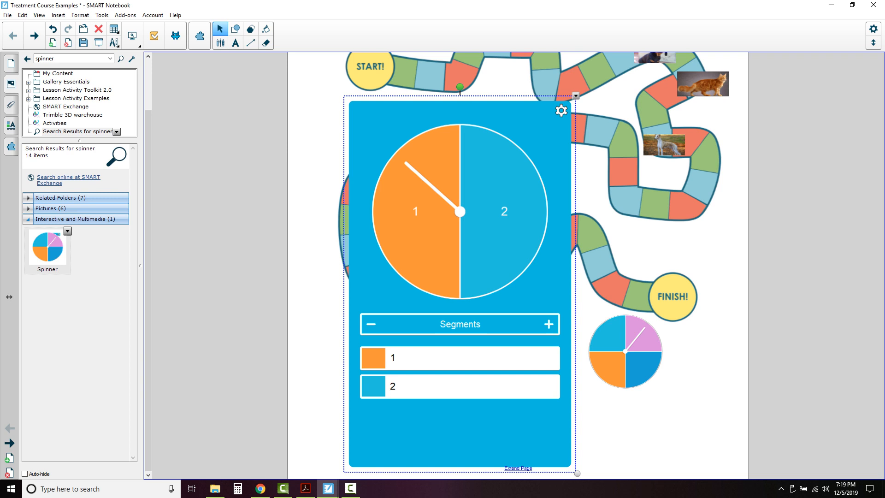
pyautogui.click(548, 324)
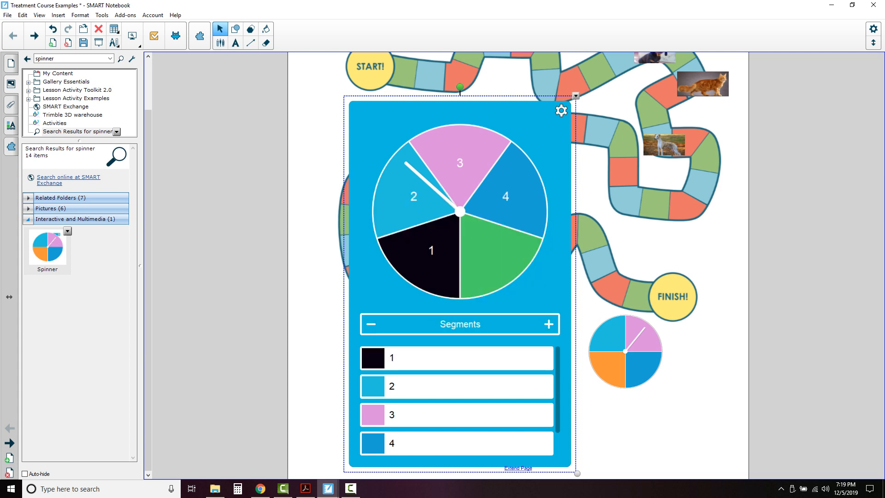
# Label the first spinner segment "Sensory".
pyautogui.click(393, 357)
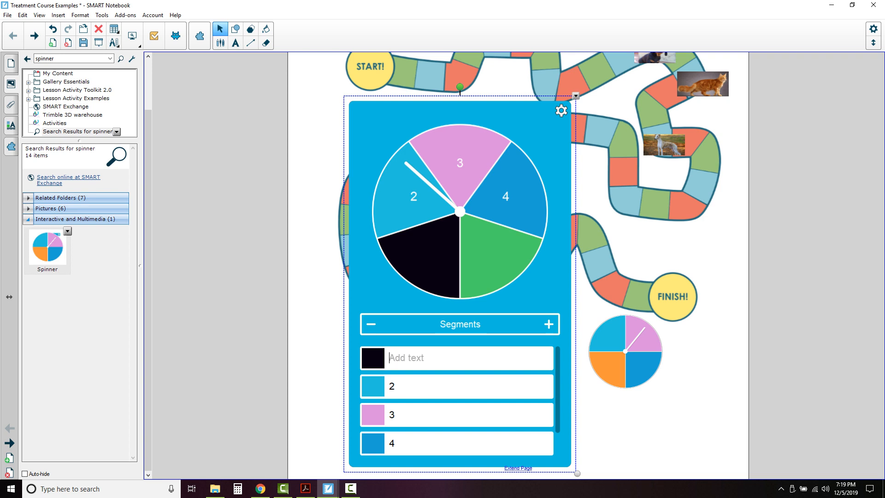
pyautogui.write('/r/')
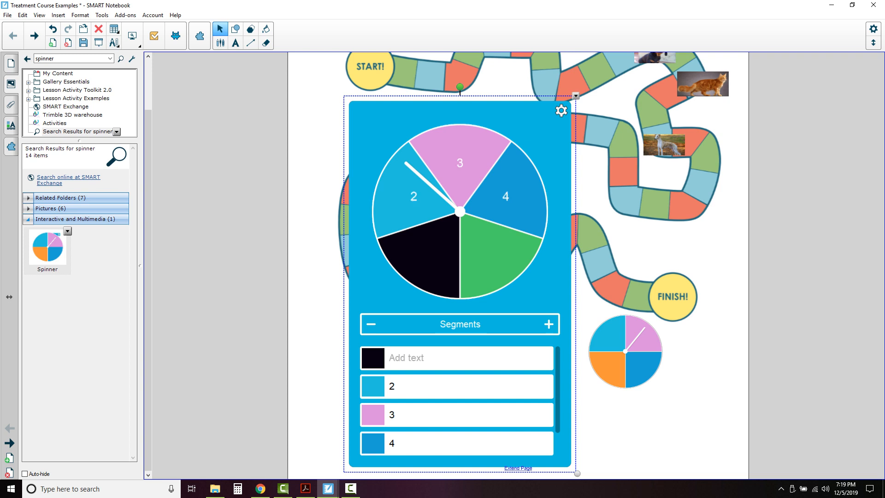
pyautogui.write('Initial')
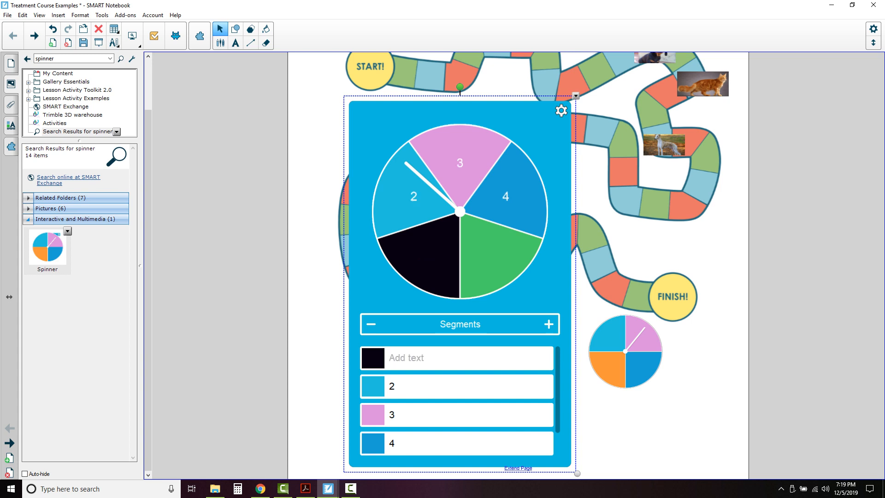
pyautogui.click(391, 357)
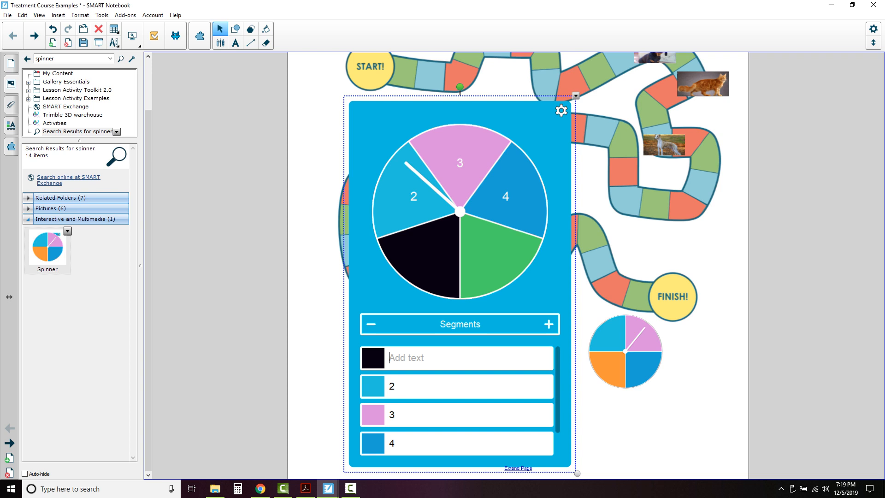
pyautogui.write('Sensory')
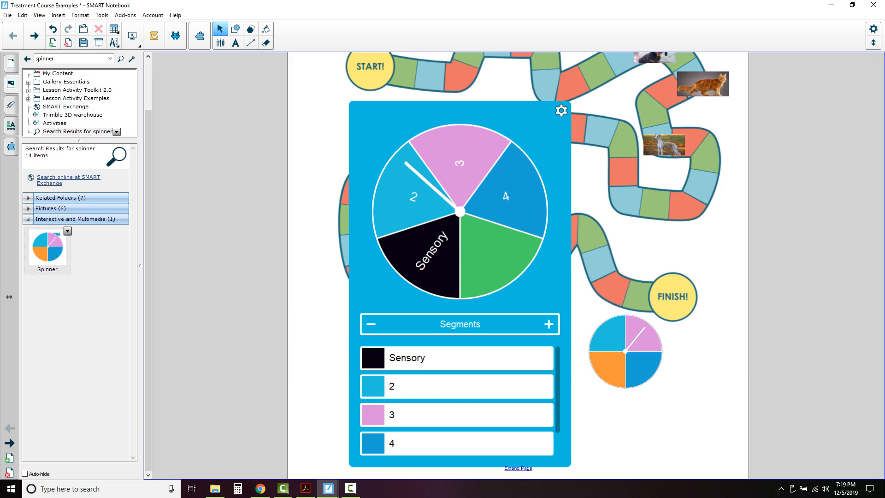
# Close the spinner settings, spin the large Sensory spinner and show the page thumbnails.
pyautogui.click(560, 111)
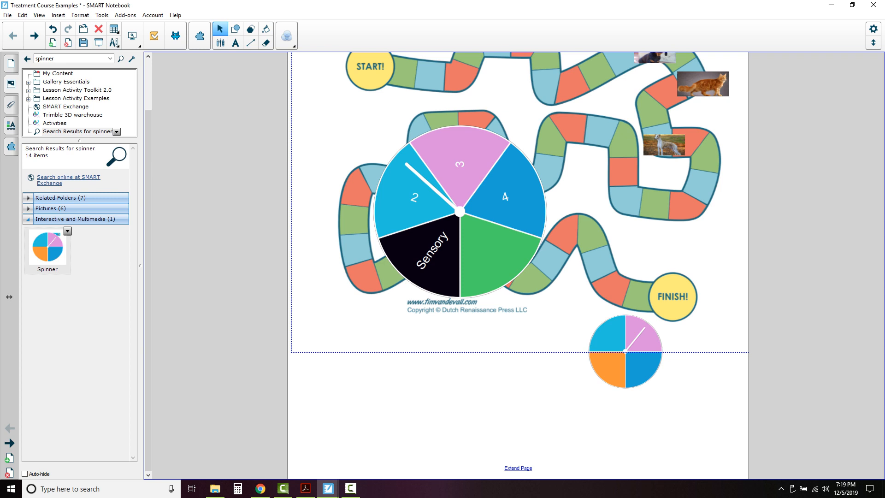
pyautogui.click(459, 219)
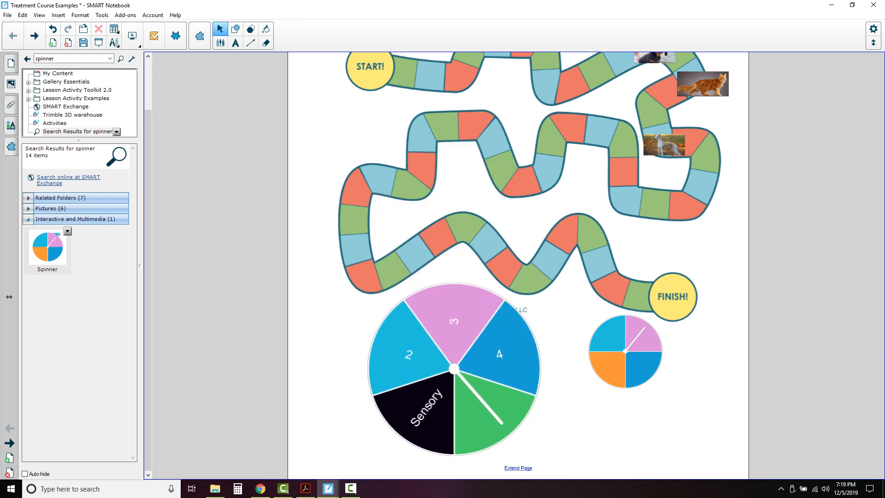
pyautogui.scroll(-3)
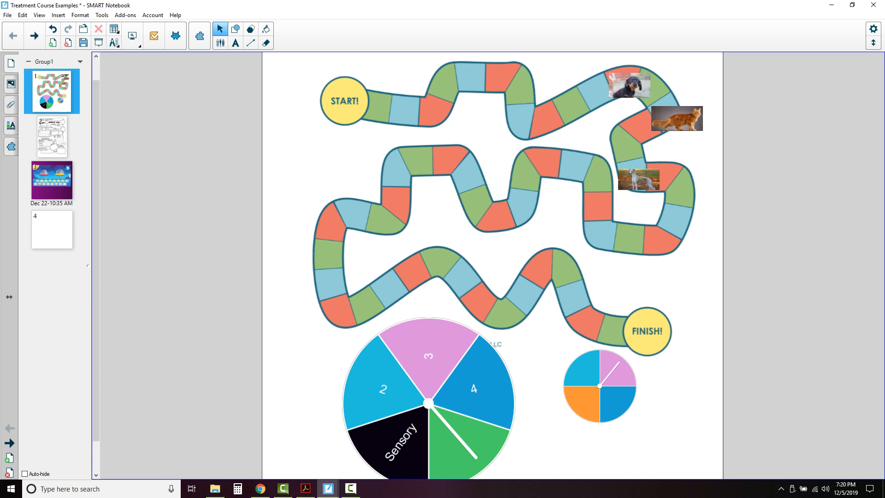
# Delete the blank fourth page and add a fresh empty page in its place.
pyautogui.click(51, 229)
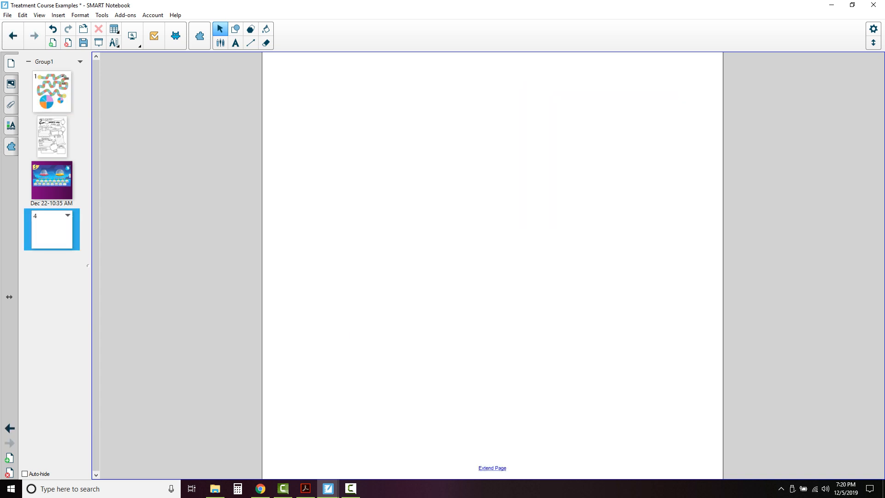
pyautogui.moveTo(51, 43)
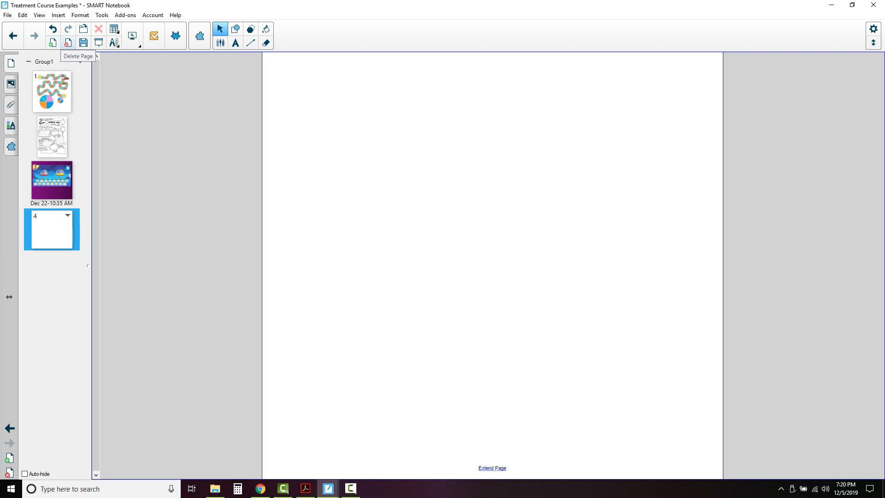
pyautogui.click(98, 29)
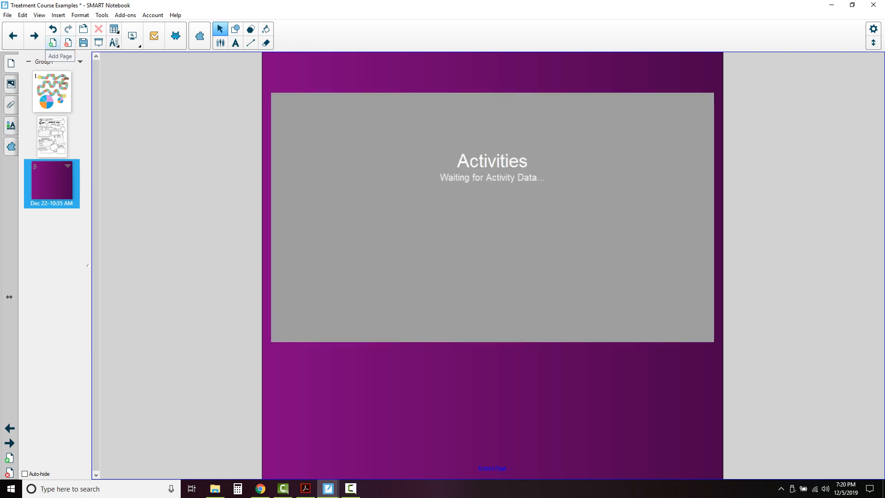
pyautogui.click(52, 41)
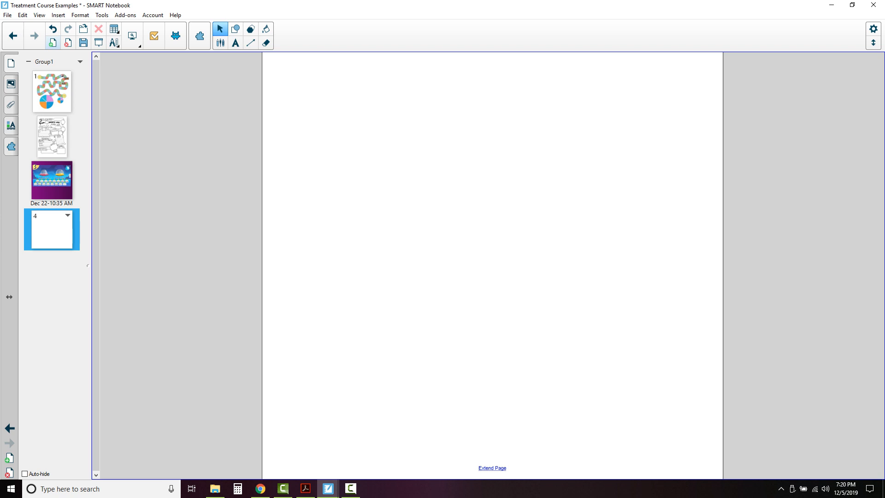
pyautogui.click(175, 36)
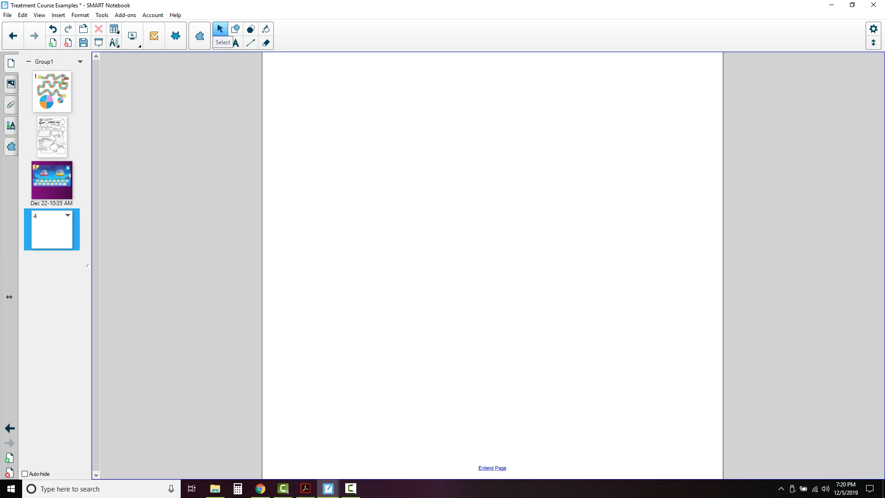
pyautogui.moveTo(220, 42)
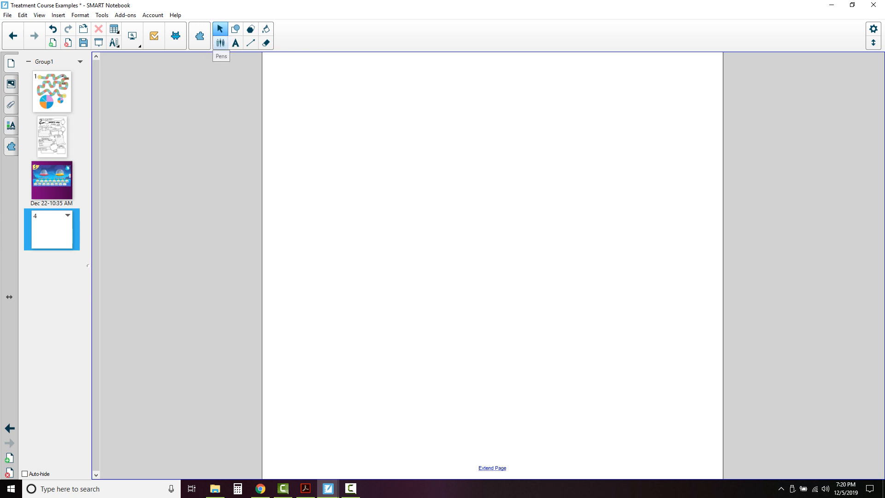
# Switch to the Pens tool and show the list of pen types for Creative Pen drawing.
pyautogui.click(220, 42)
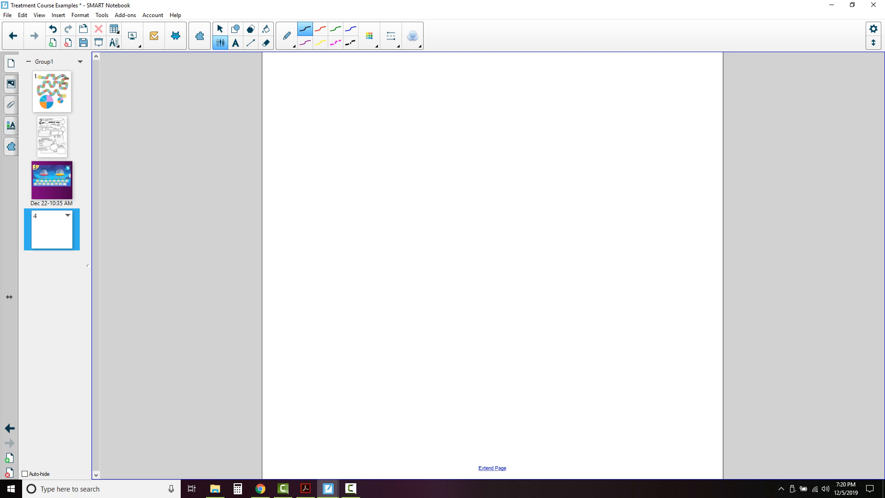
pyautogui.moveTo(284, 32)
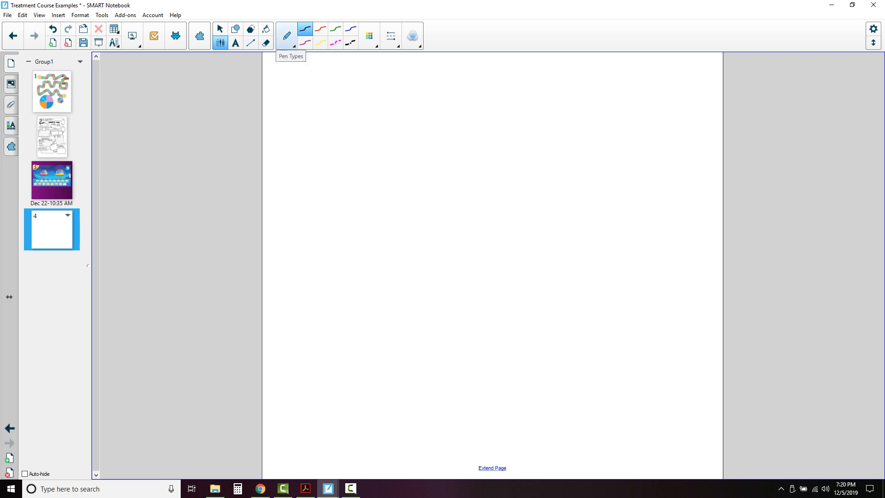
pyautogui.click(286, 35)
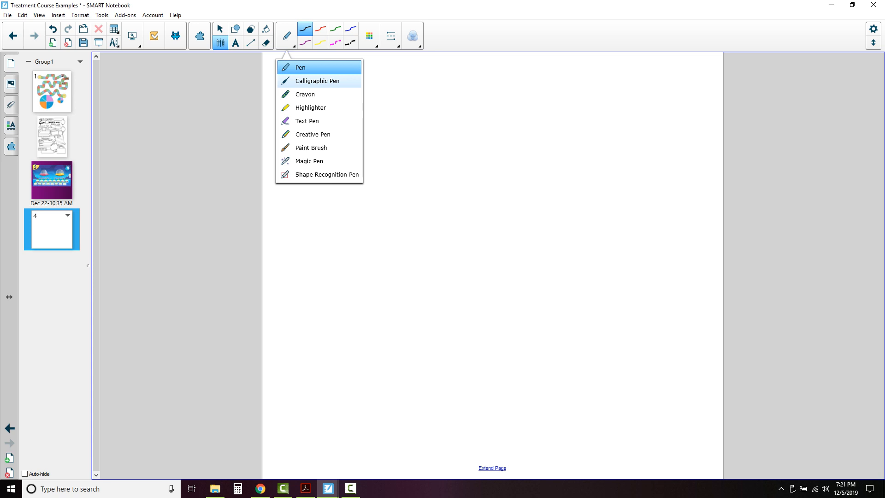
pyautogui.moveTo(309, 107)
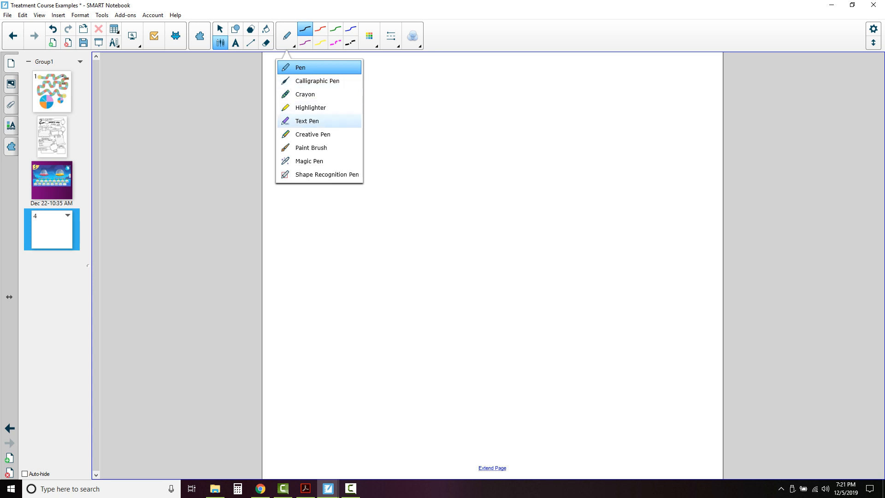
pyautogui.moveTo(312, 135)
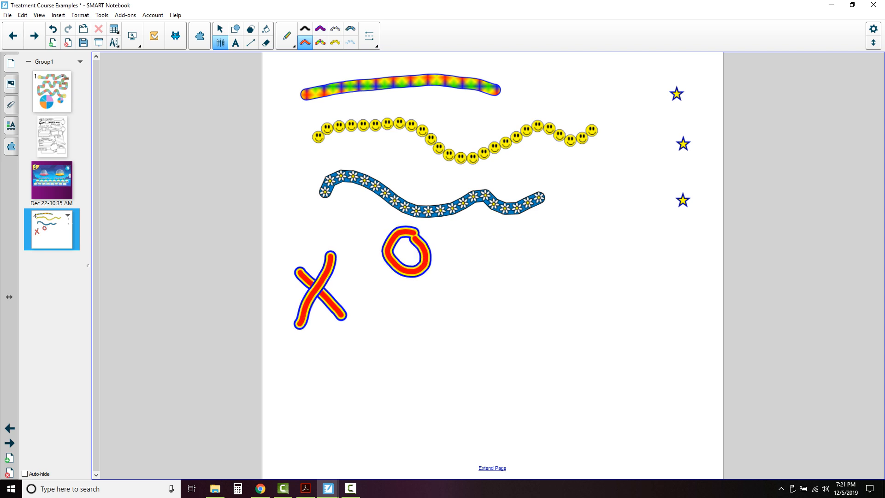
pyautogui.moveTo(265, 43)
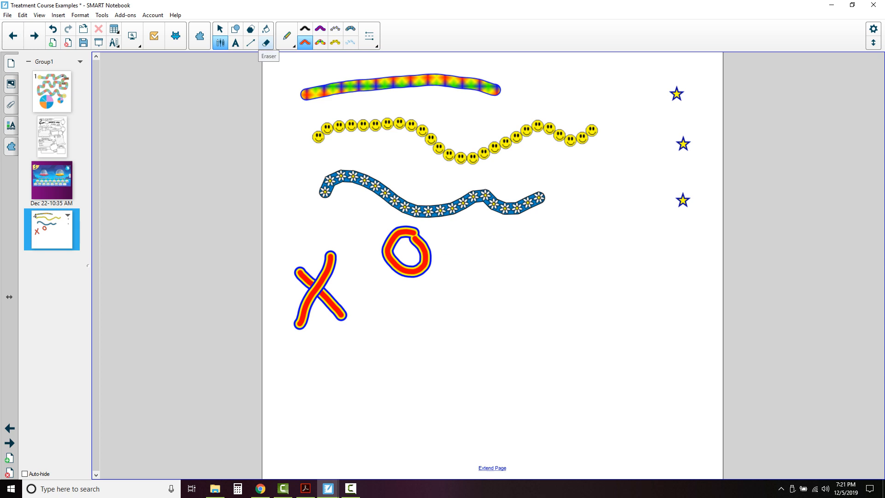
# Switch to the eraser at its widest size and clear all drawings from the page.
pyautogui.click(266, 42)
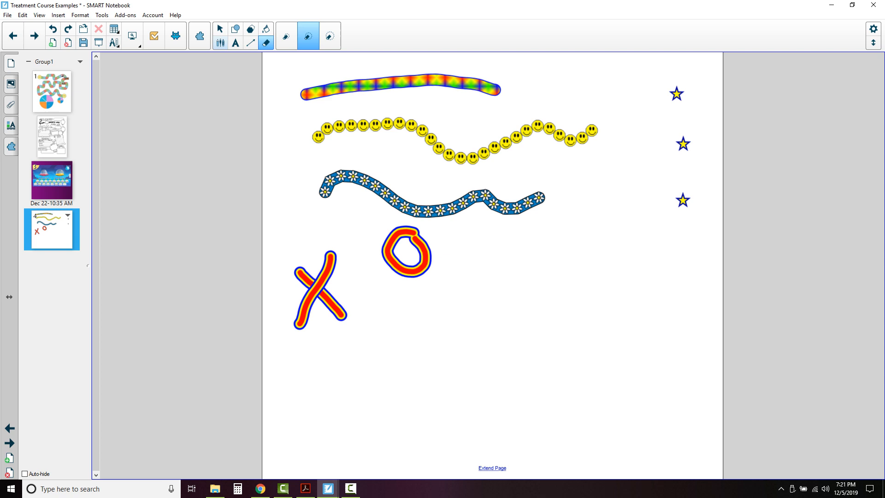
pyautogui.click(330, 35)
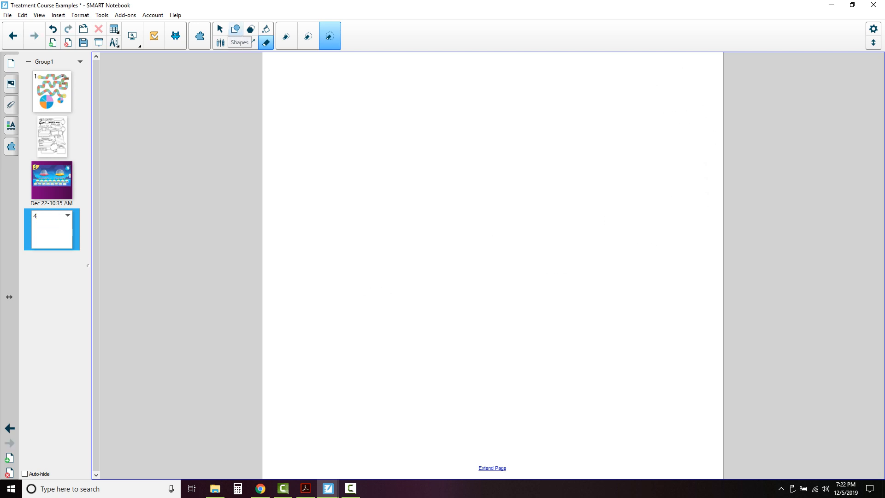
# Place a pink heart, an outlined checkmark and a green checkmark, then fill the outlined one with blue.
pyautogui.click(235, 28)
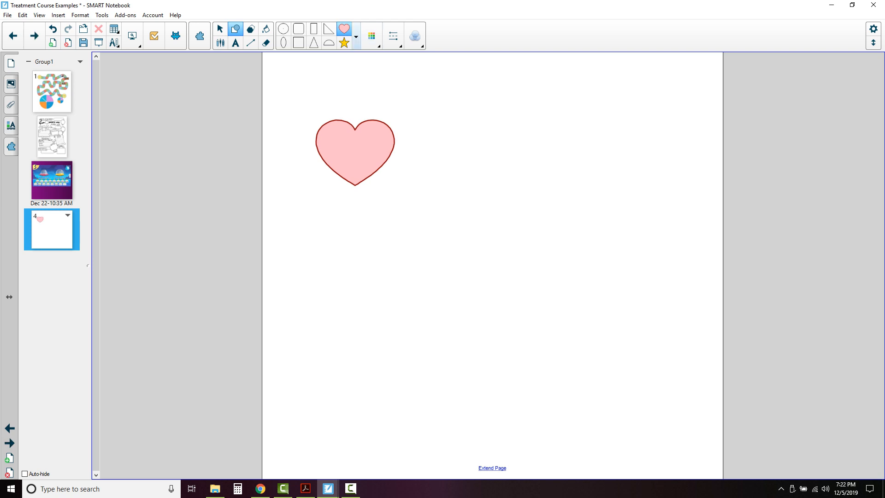
pyautogui.click(355, 35)
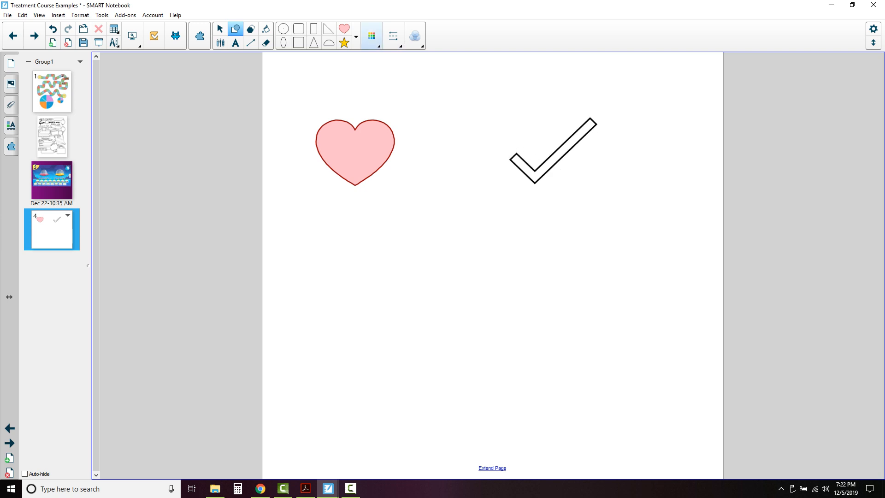
pyautogui.click(370, 35)
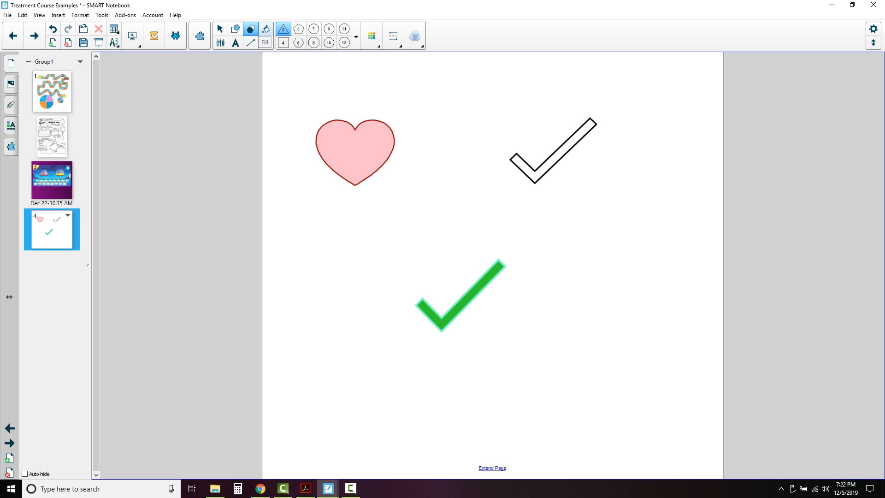
pyautogui.click(286, 36)
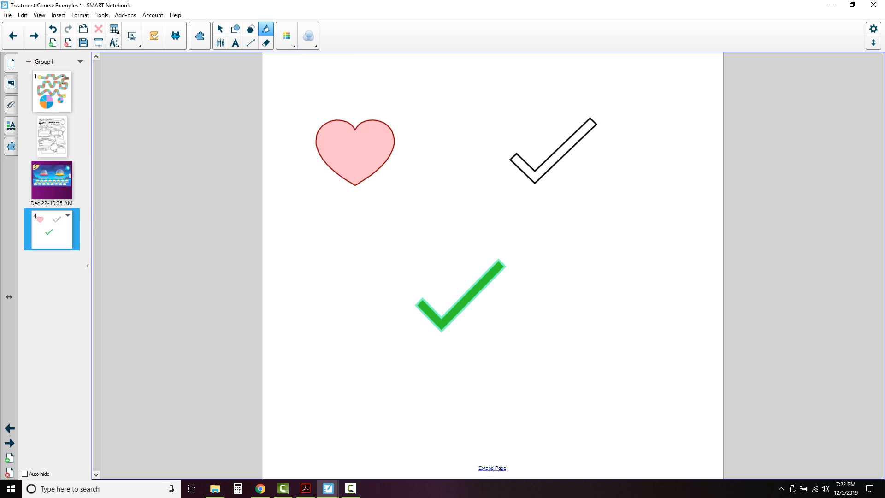
pyautogui.click(235, 28)
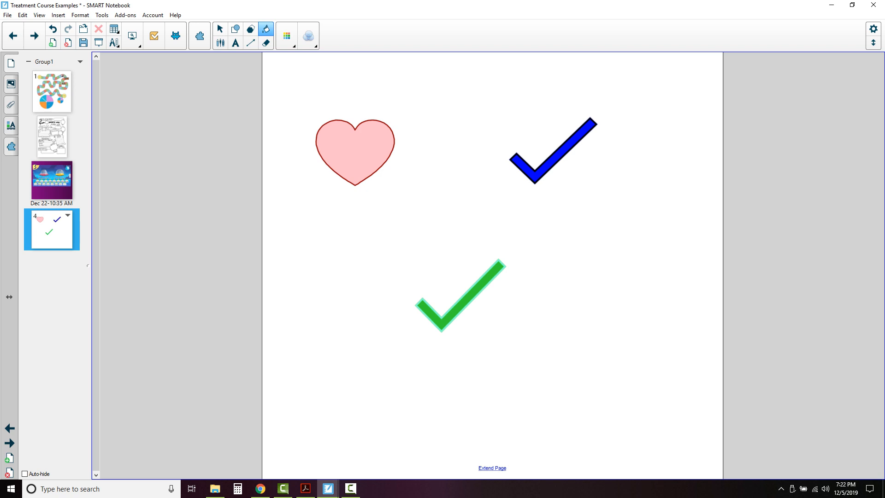
pyautogui.moveTo(235, 41)
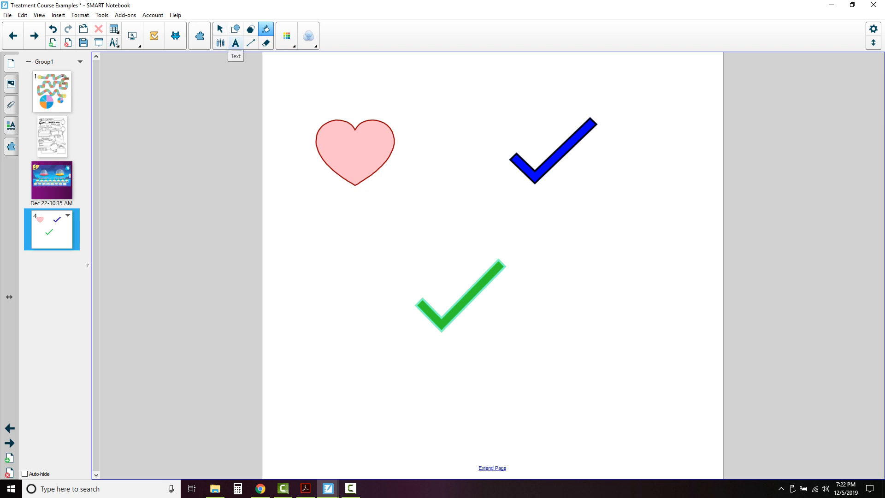
# Switch to the second page, the All About Me worksheet, with the highlighter pen active.
pyautogui.click(235, 42)
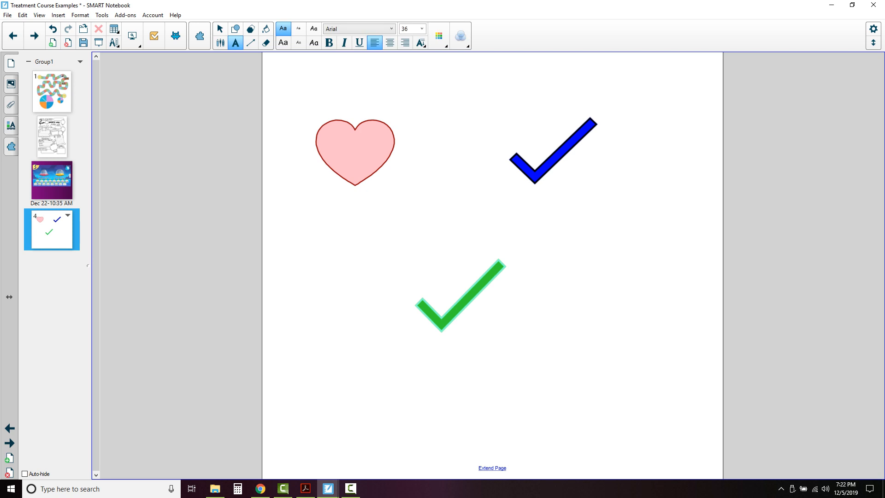
pyautogui.click(387, 28)
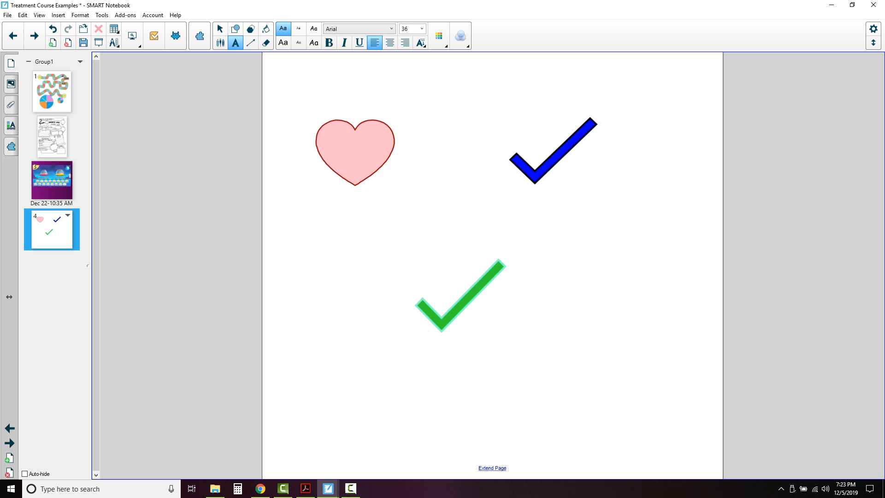
pyautogui.click(51, 136)
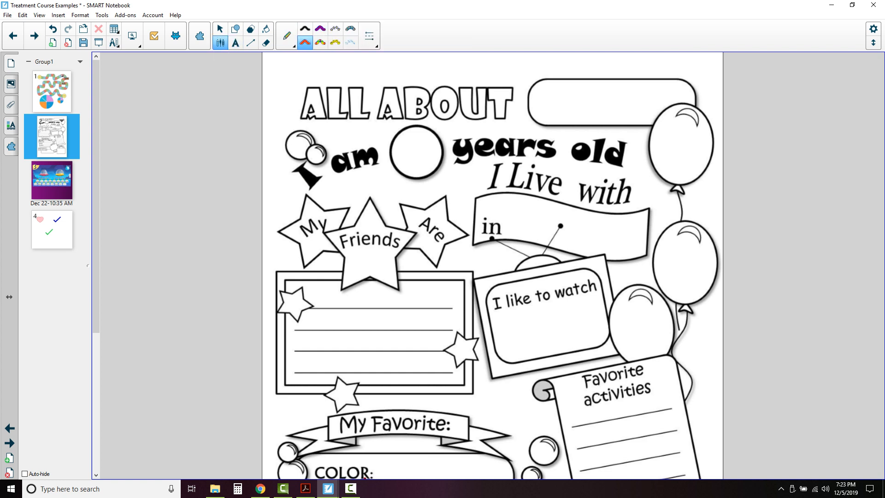
# Write Marissa in the name box and add an orange Blackadder ITC text label 'Marissa' above it.
pyautogui.click(285, 36)
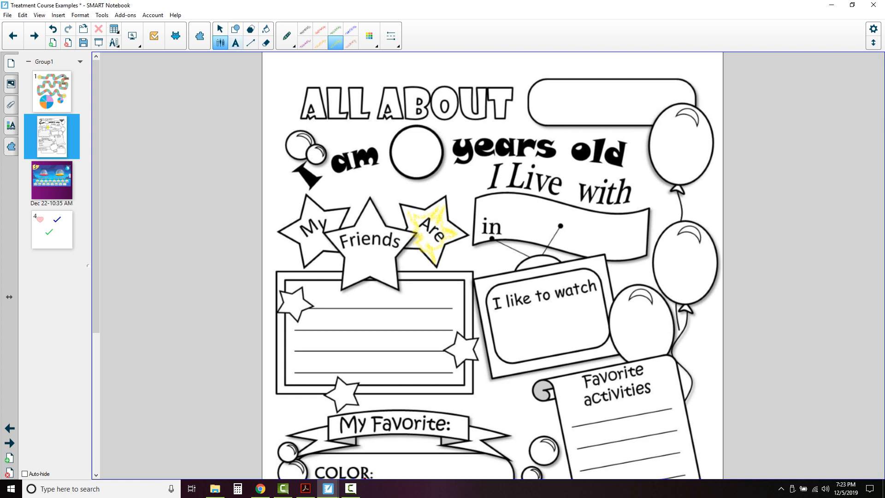
pyautogui.moveTo(235, 41)
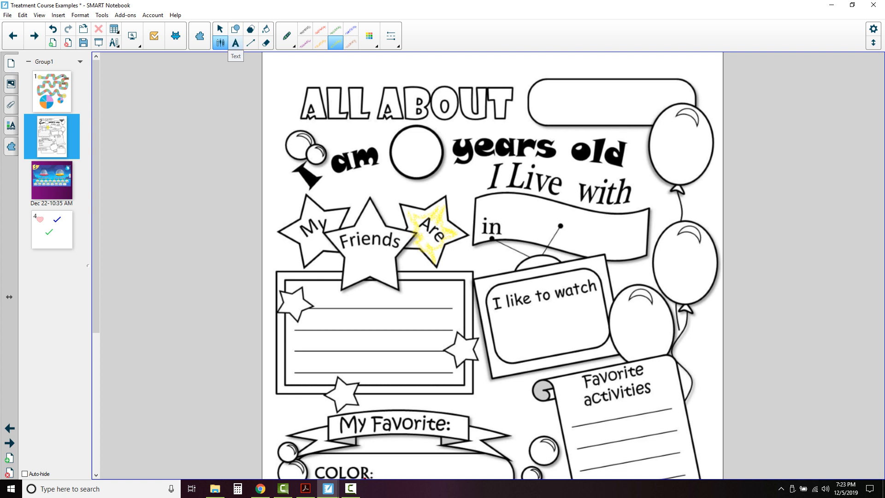
pyautogui.click(235, 42)
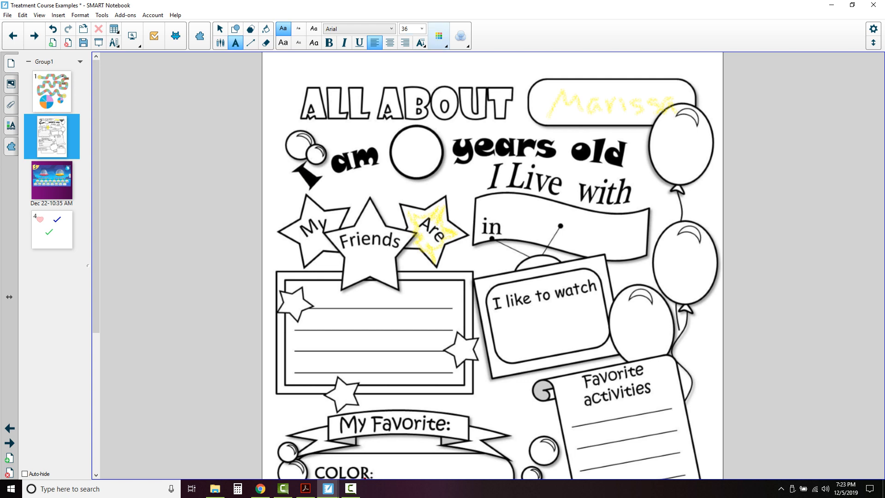
pyautogui.click(439, 35)
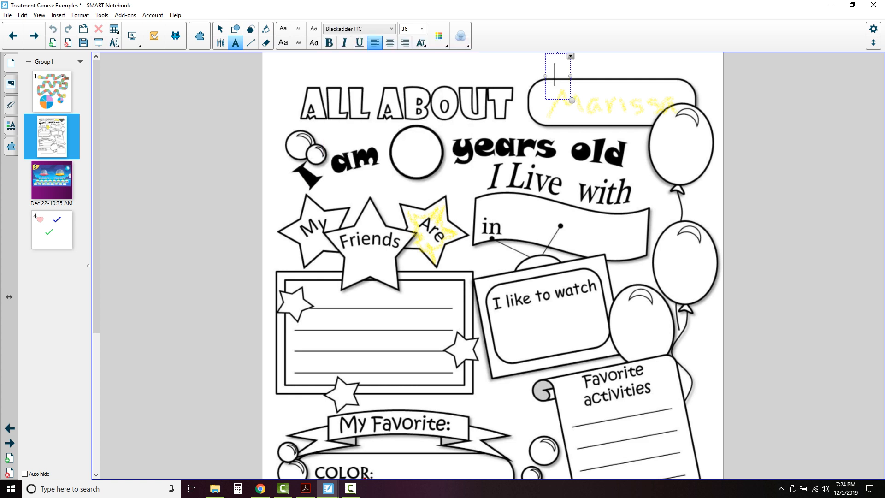
pyautogui.write('Marissa')
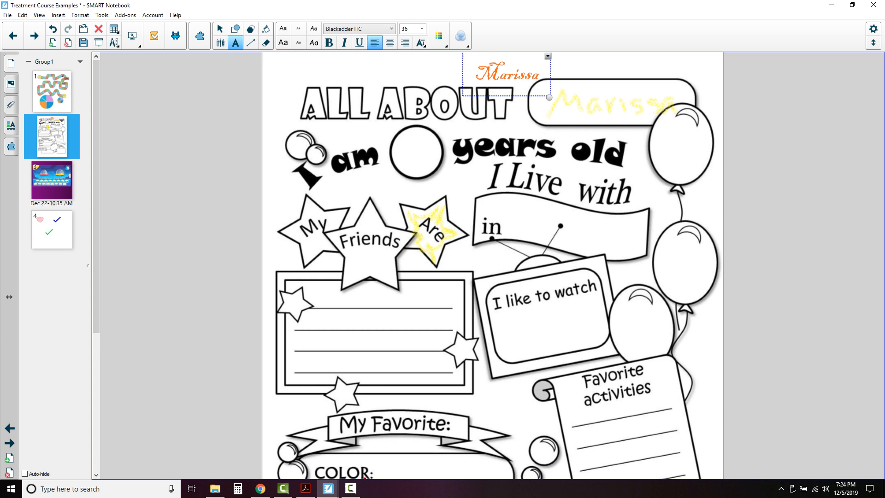
pyautogui.scroll(-3)
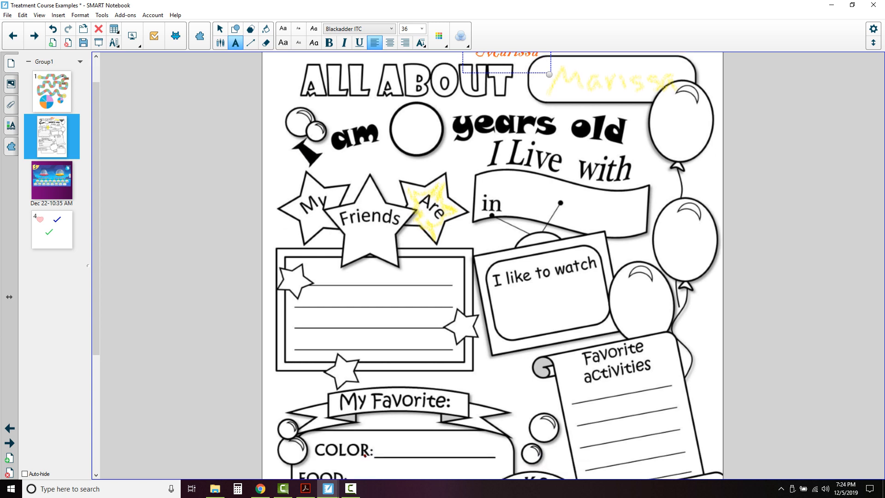
pyautogui.scroll(-3)
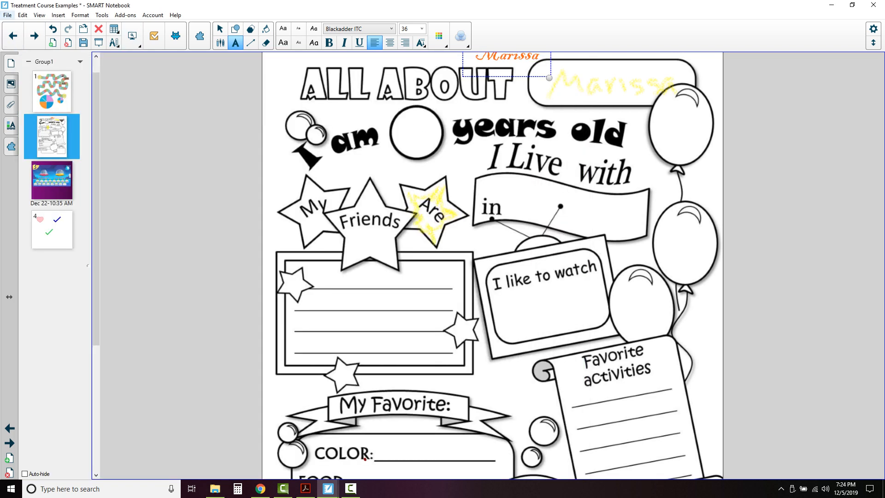
pyautogui.click(7, 16)
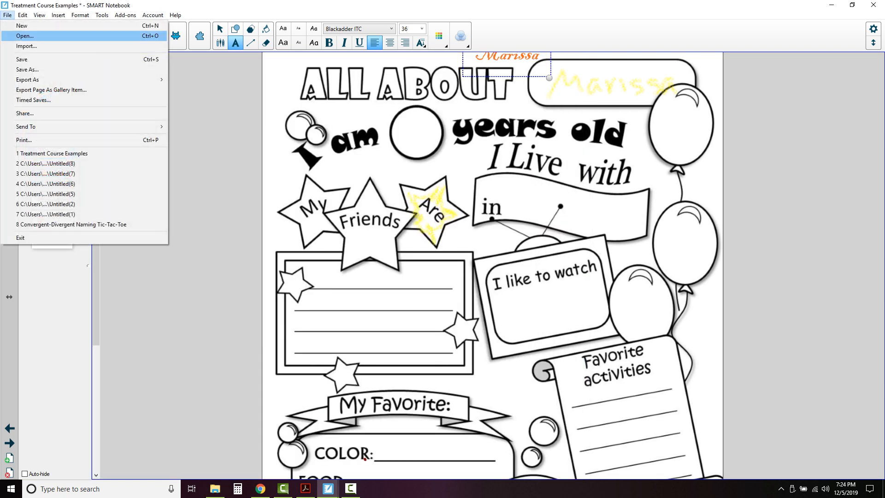
# Browse to Work > Speech Therapy and open SummerISpyGamelevelsofdifficulty.pdf in Acrobat.
pyautogui.click(26, 34)
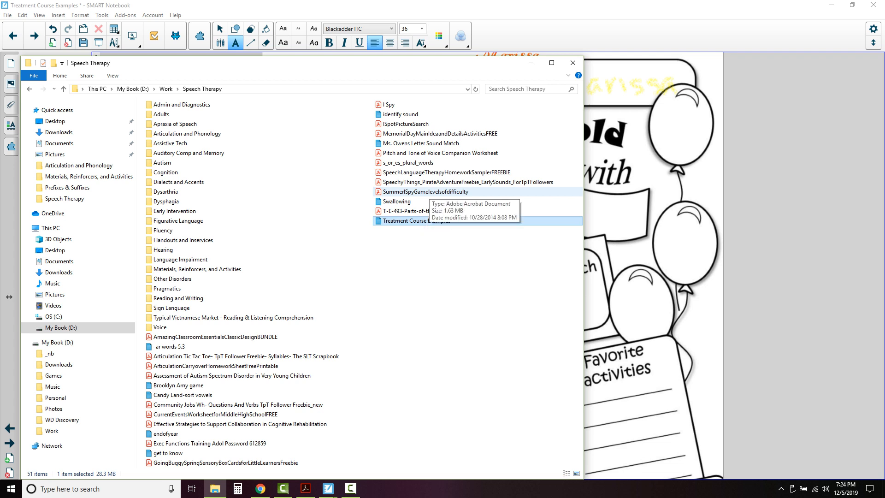
pyautogui.click(426, 191)
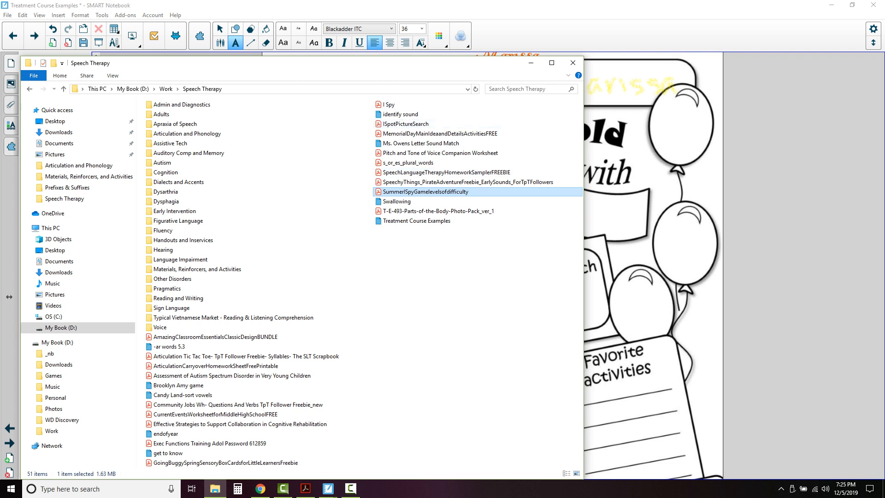
pyautogui.moveTo(531, 62)
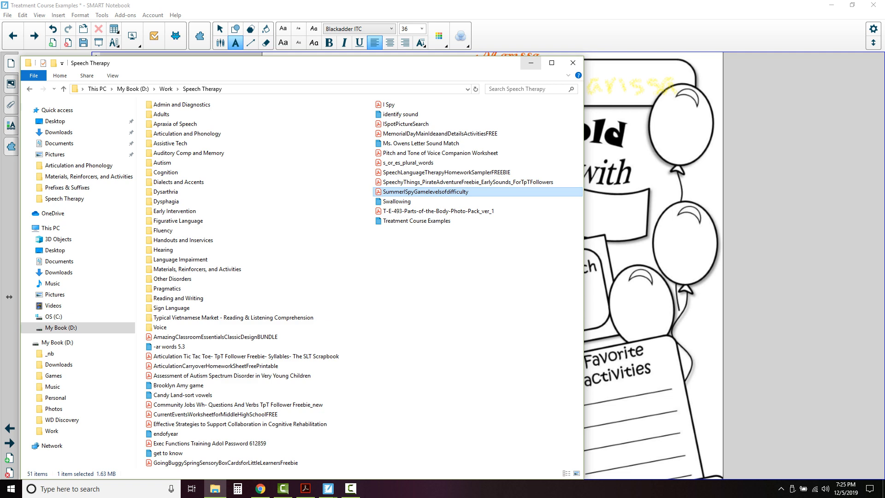
pyautogui.doubleClick(426, 192)
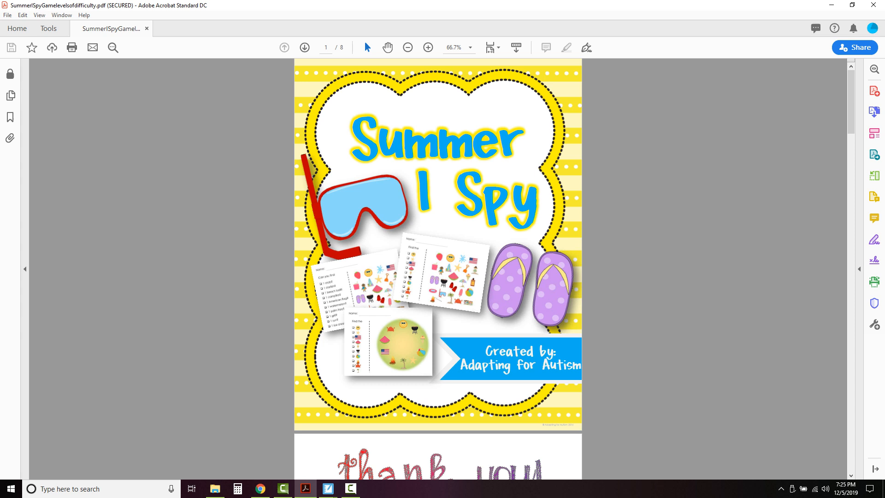
# Scroll to page 6, the first Can you find worksheet, and bring up the Print dialog.
pyautogui.scroll(-3)
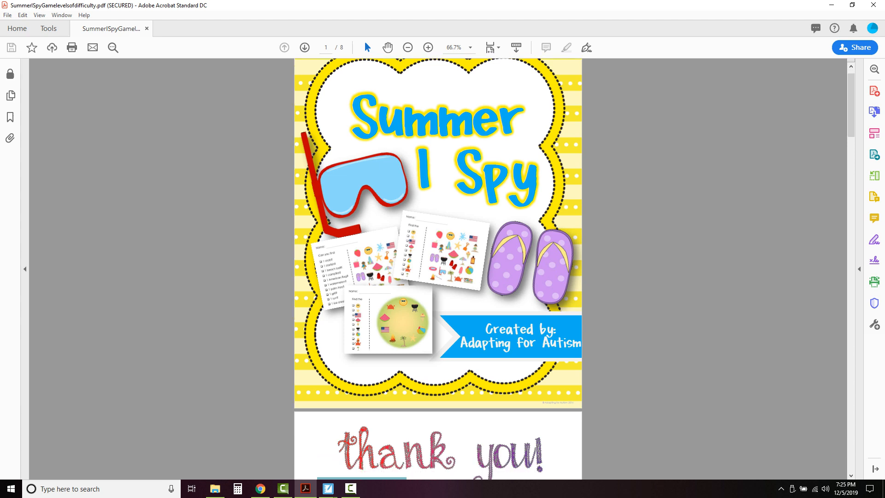
pyautogui.scroll(-3)
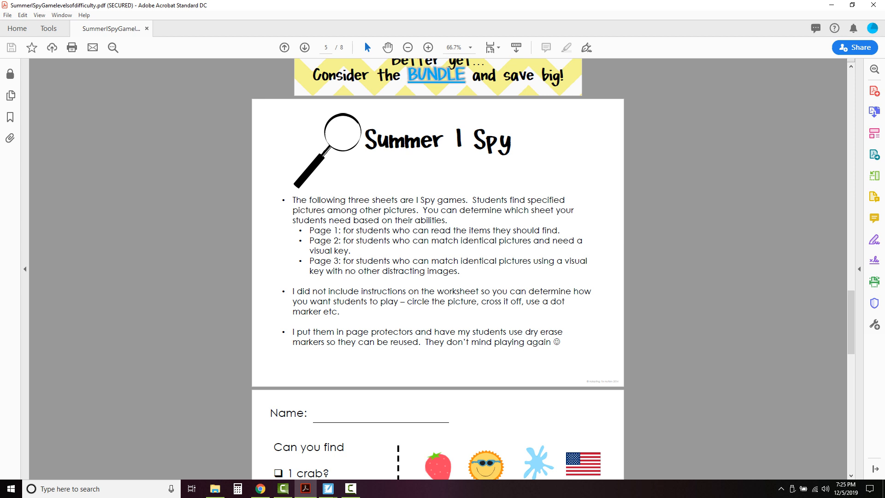
pyautogui.scroll(-3)
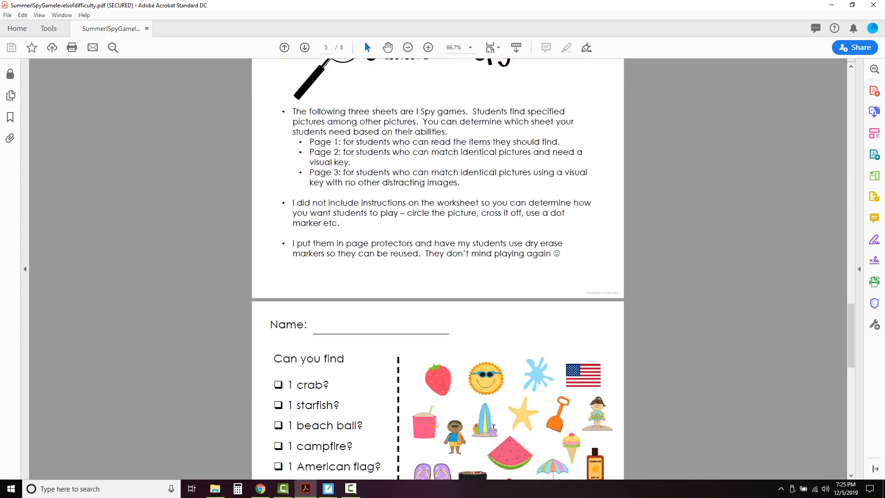
pyautogui.scroll(-3)
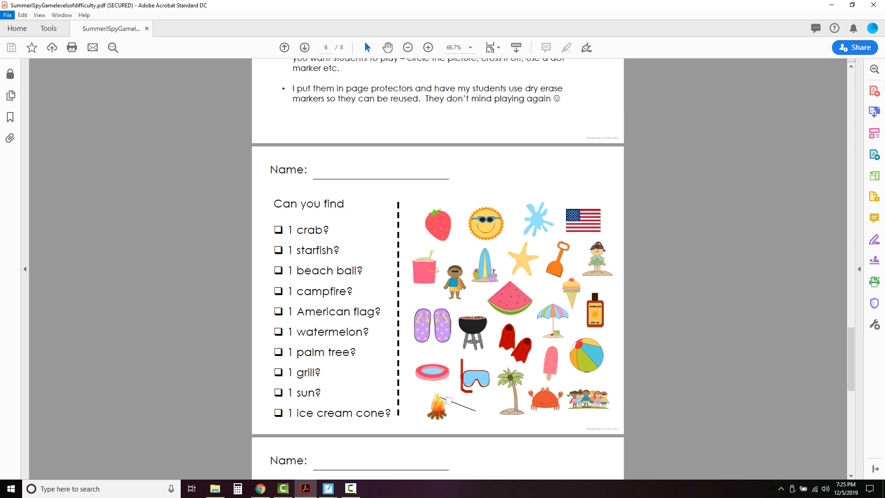
pyautogui.click(7, 17)
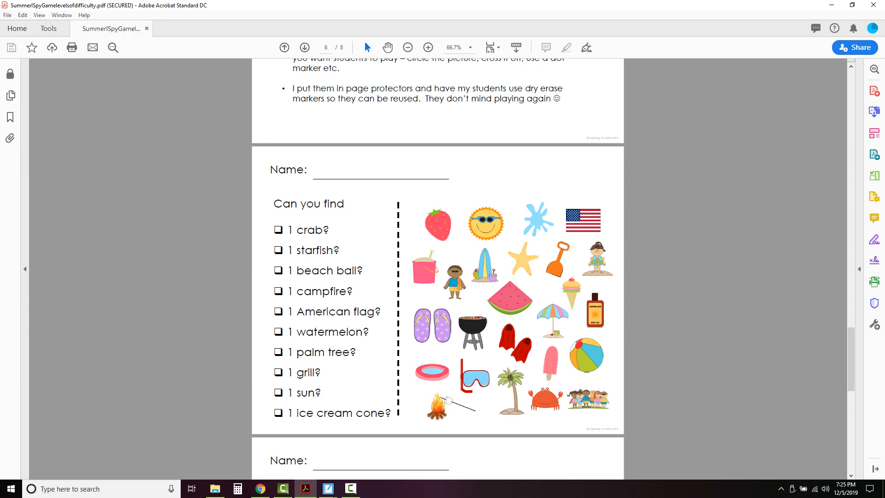
pyautogui.click(72, 48)
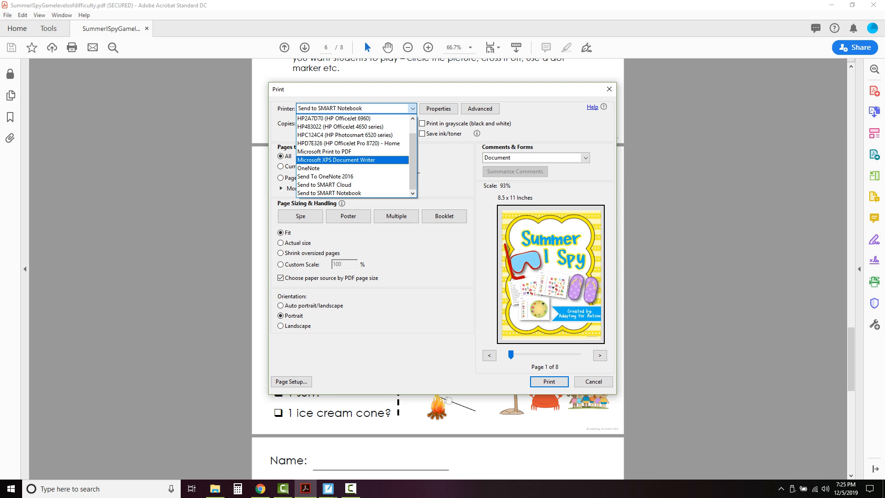
pyautogui.moveTo(341, 192)
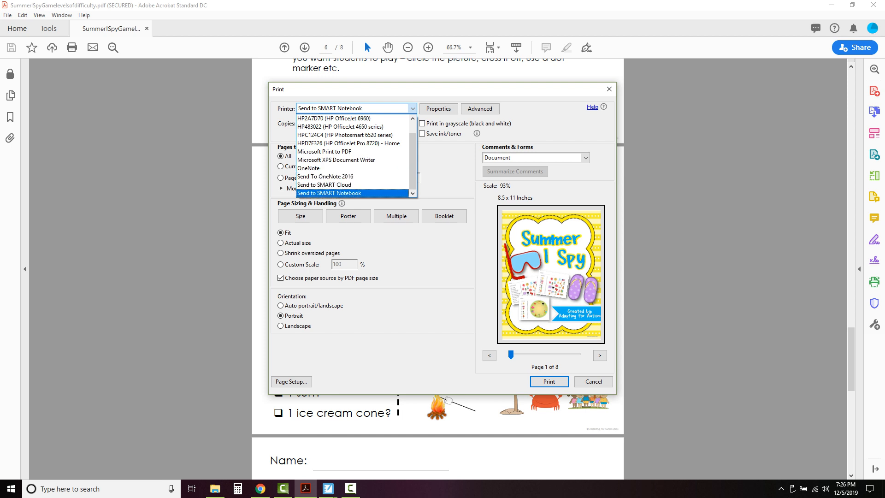
# Print the current page only, landscape, to the Send to SMART Notebook printer.
pyautogui.click(329, 192)
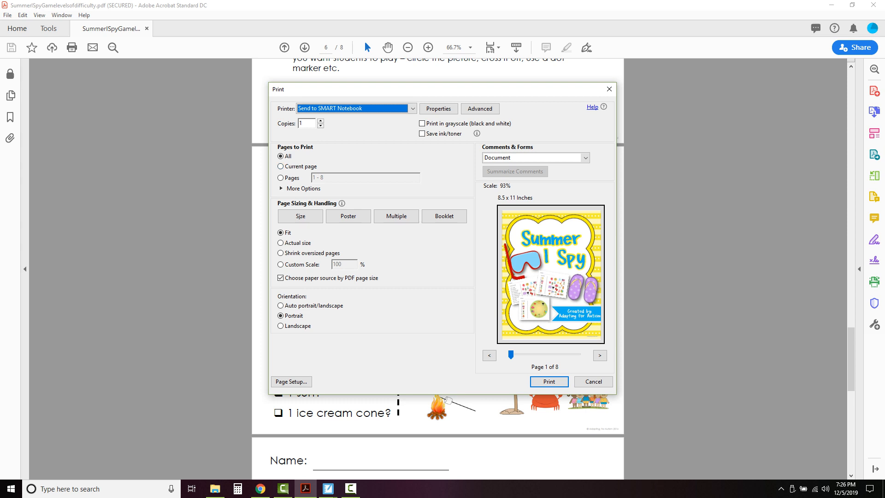
pyautogui.click(280, 165)
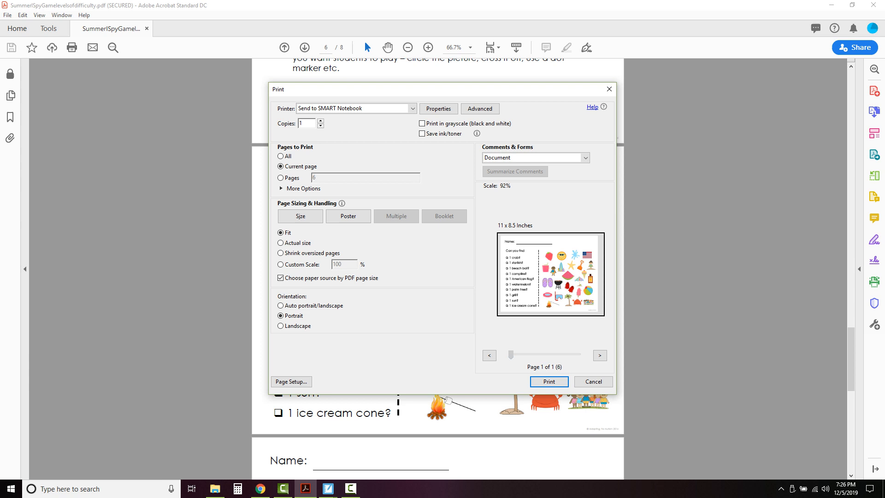
pyautogui.click(281, 326)
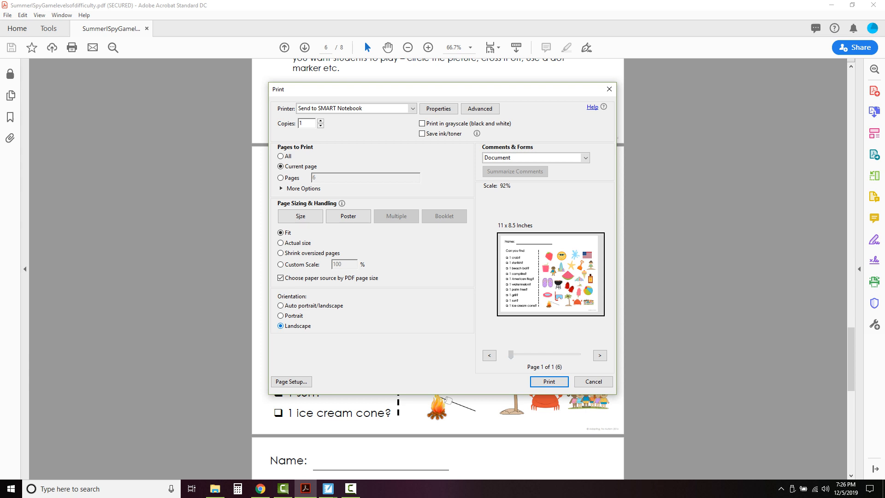
pyautogui.click(548, 381)
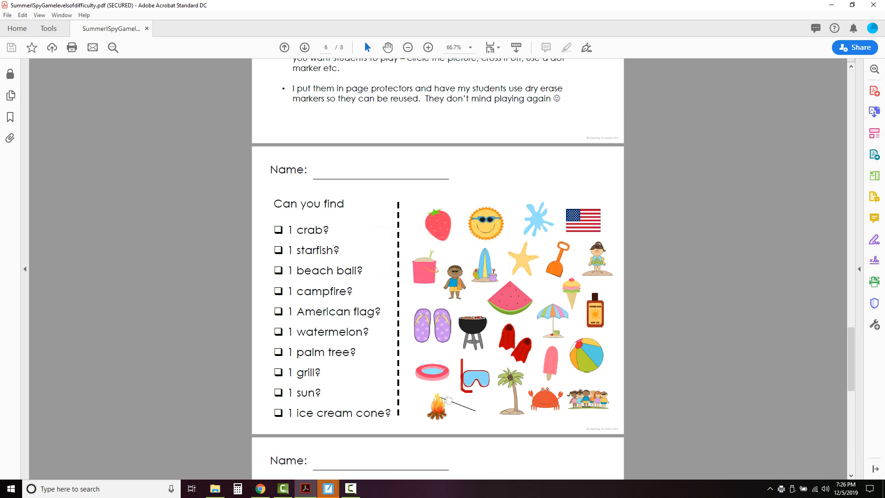
pyautogui.moveTo(326, 488)
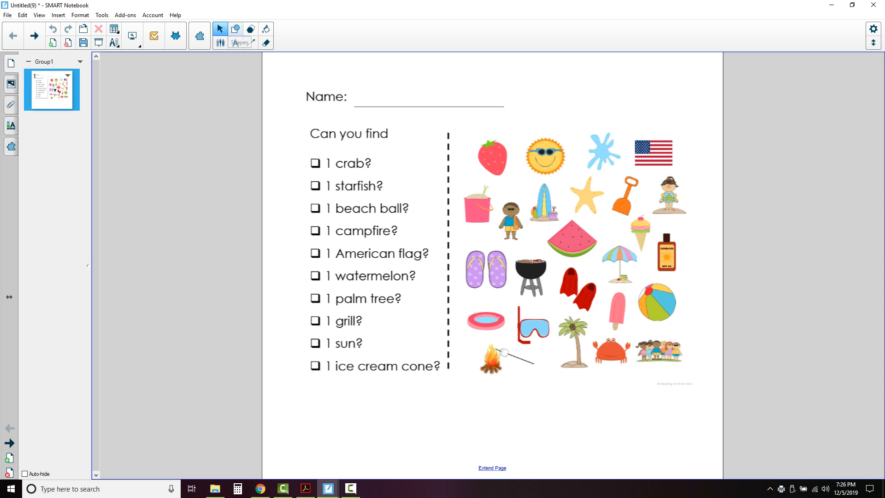
# Stamp stars on the crab and starfish checkboxes of the I Spy worksheet.
pyautogui.click(235, 28)
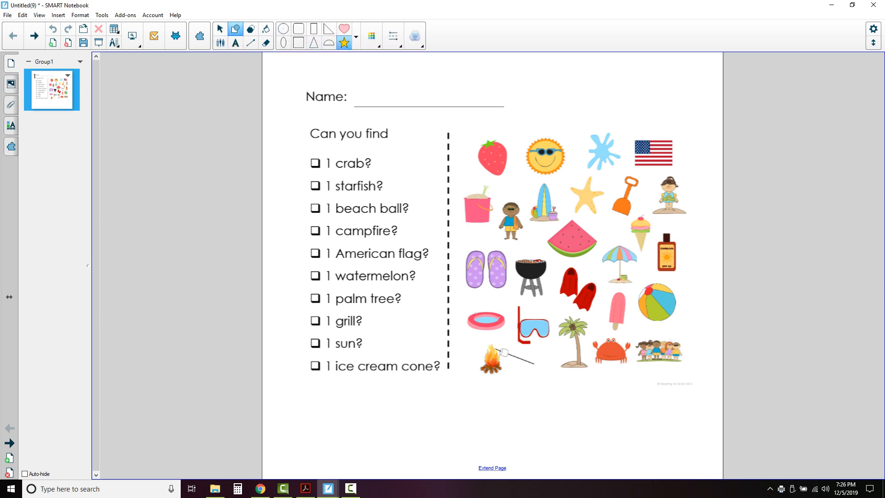
pyautogui.click(316, 164)
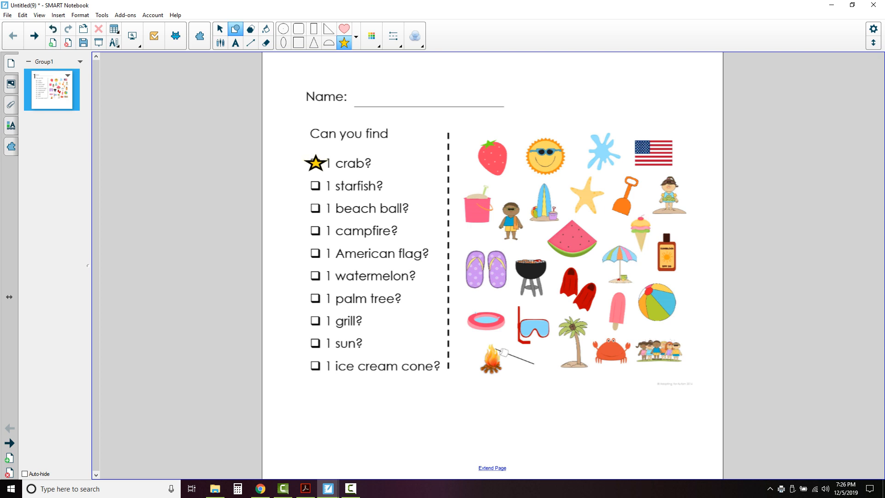
pyautogui.click(282, 30)
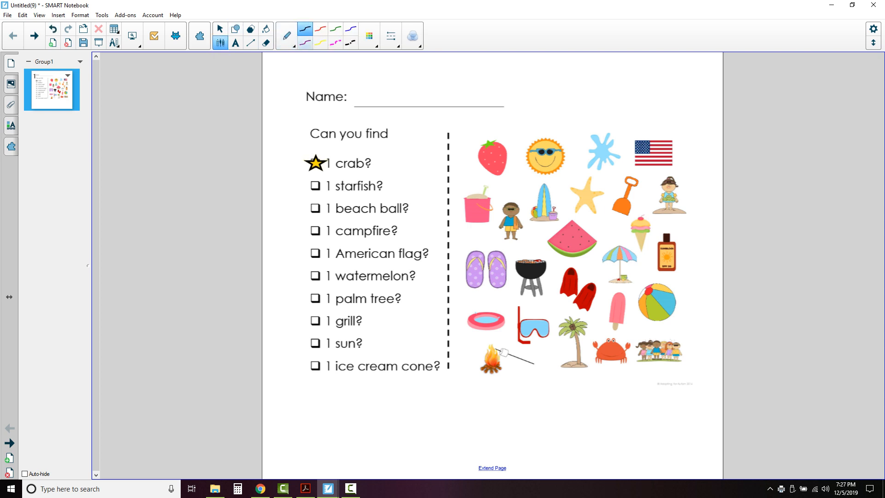
pyautogui.click(282, 33)
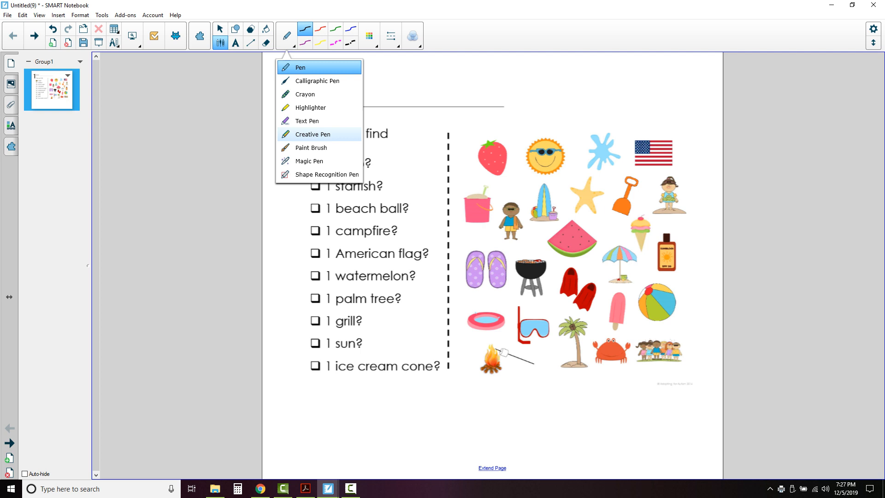
pyautogui.click(313, 135)
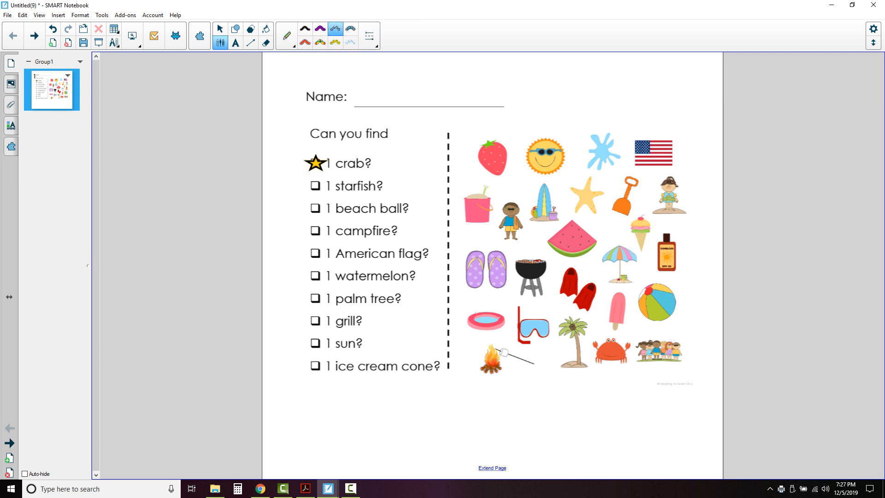
pyautogui.click(315, 185)
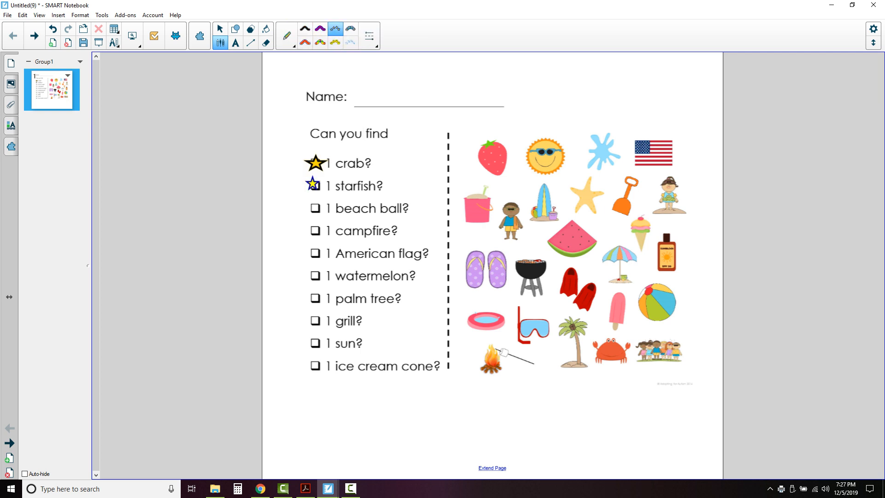
# Switch to the highlighter pen and circle the sun picture in pink.
pyautogui.click(283, 33)
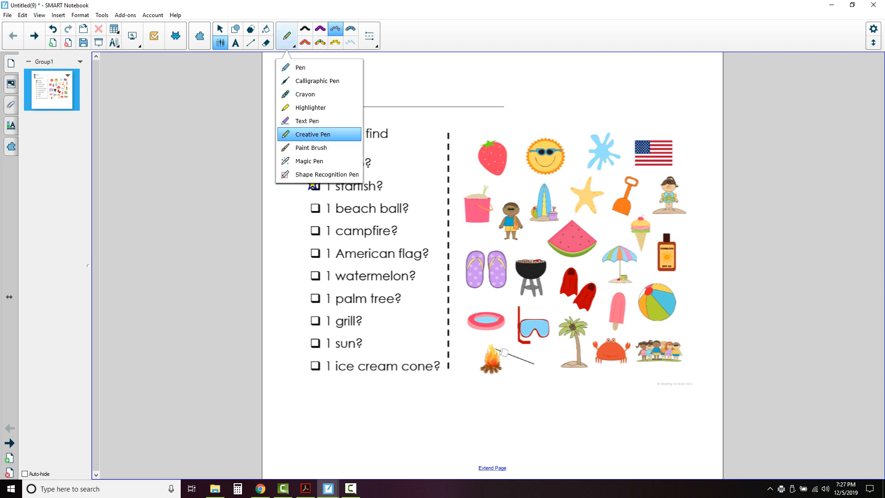
pyautogui.click(312, 135)
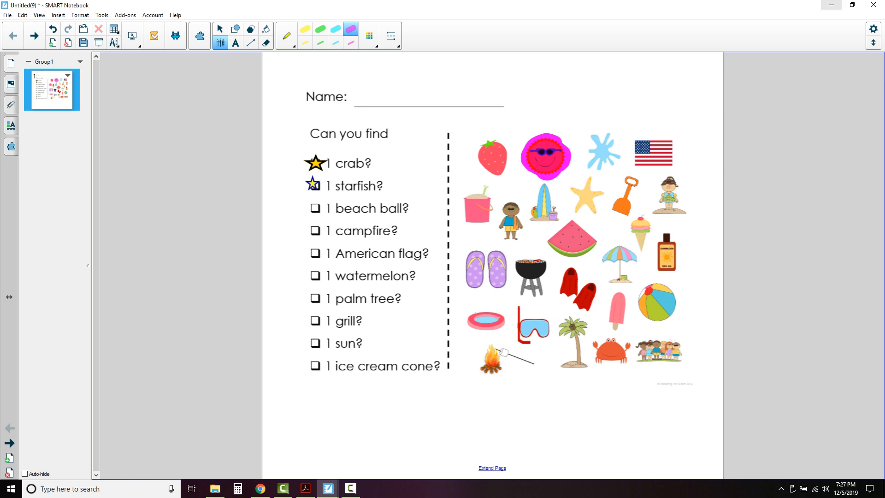
pyautogui.click(308, 488)
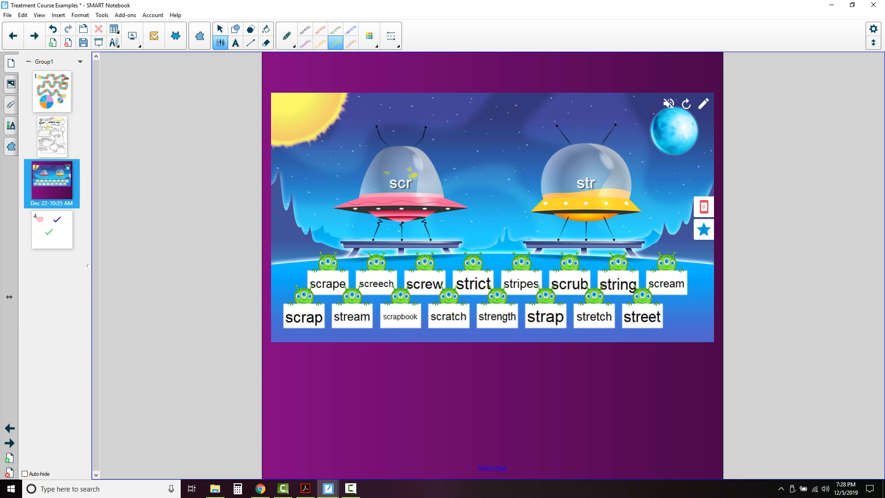
# On the scr/str alien word-sorting page, select and drag an object, then switch to the SMART Exchange site.
pyautogui.click(265, 43)
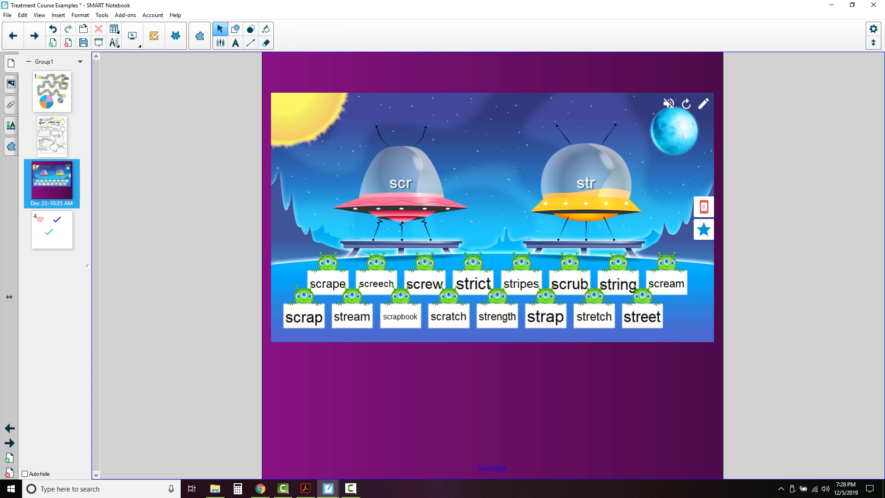
pyautogui.moveTo(424, 283); pyautogui.dragTo(400, 177)
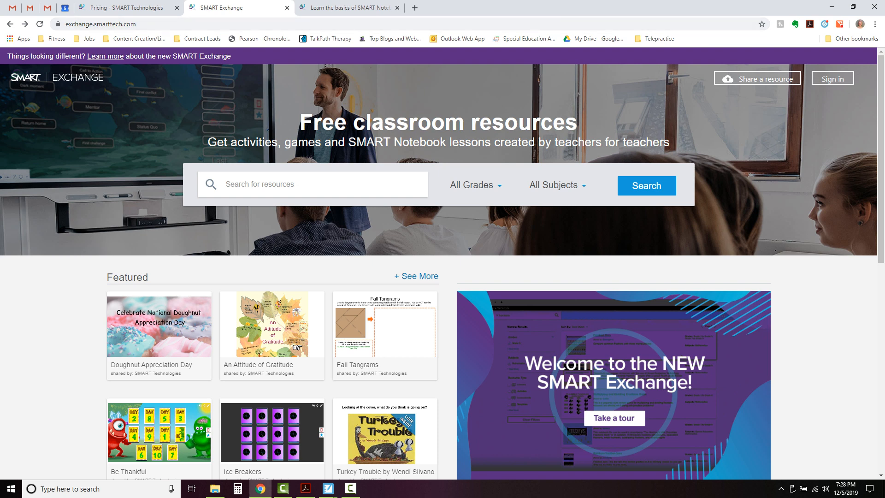
# Search SMART Exchange for 'r sound' and scroll through the matching activities.
pyautogui.click(313, 184)
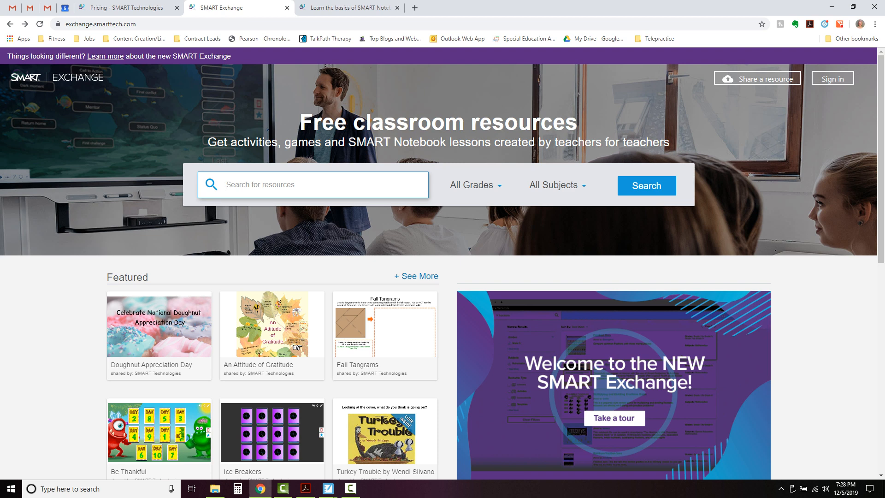
pyautogui.write('r')
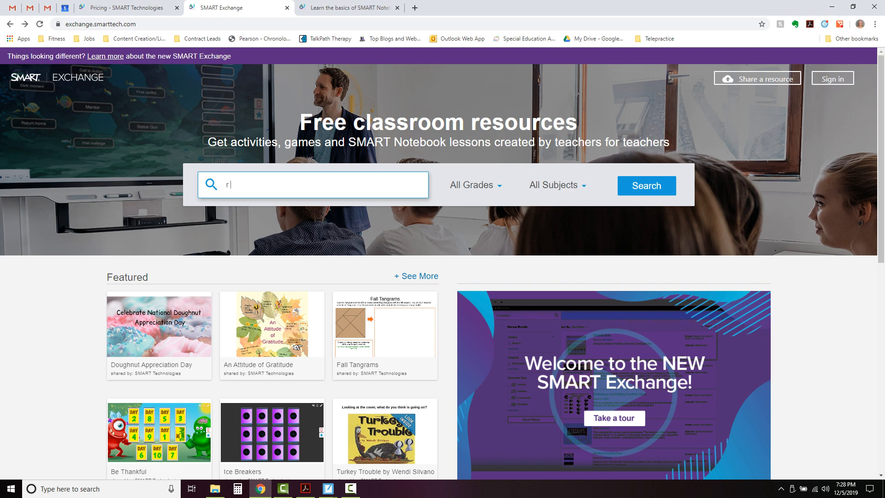
pyautogui.write('sound')
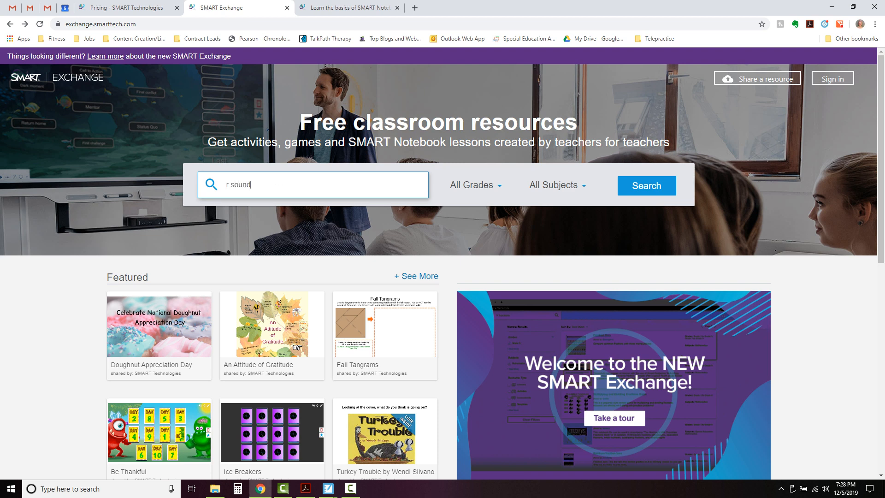
pyautogui.click(646, 185)
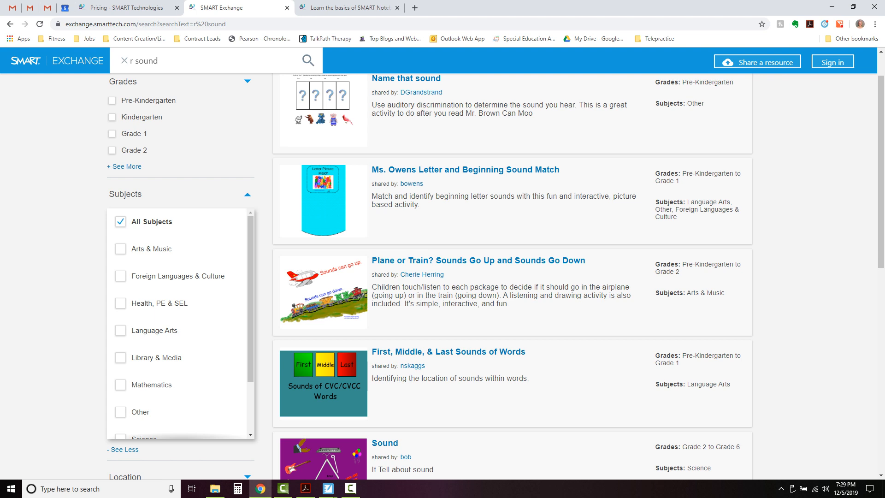
pyautogui.scroll(-3)
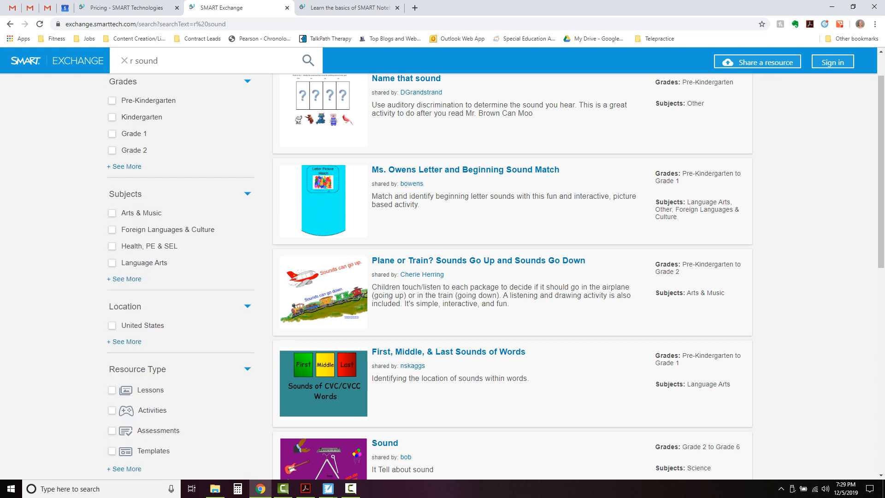
pyautogui.scroll(-3)
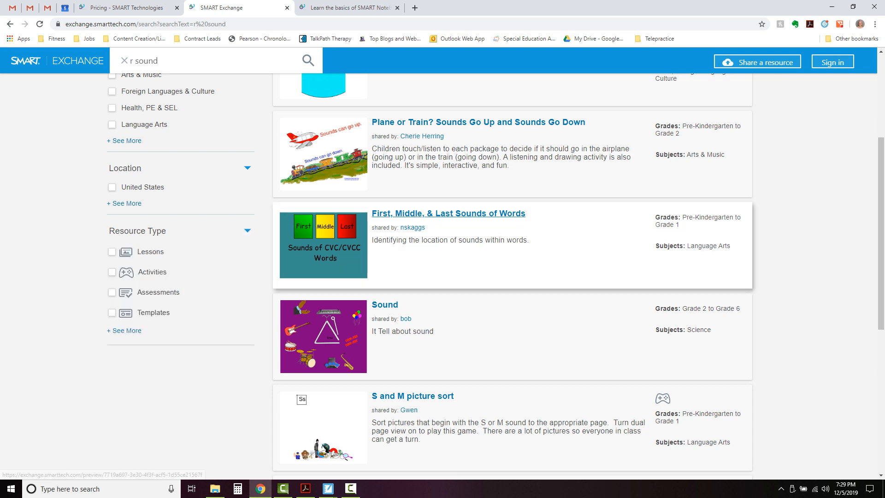
pyautogui.scroll(3)
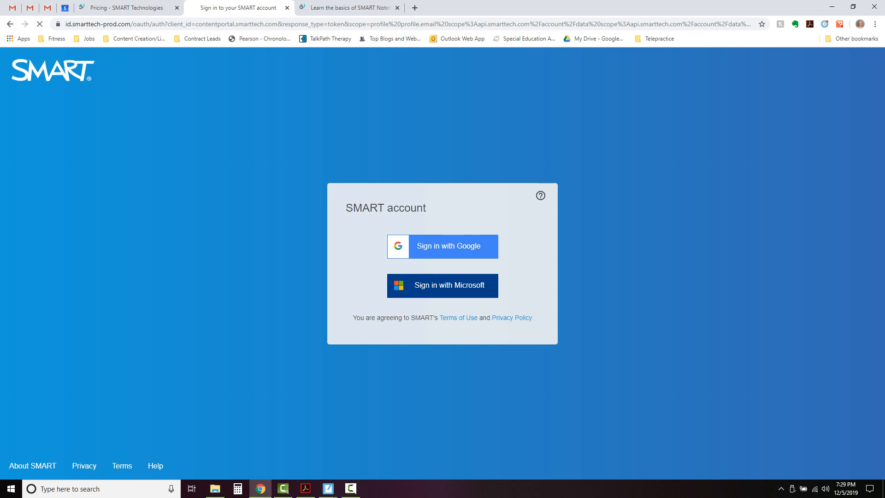
# Sign in with Google using the suggested display name, then download and open the Name that sound activity.
pyautogui.click(442, 246)
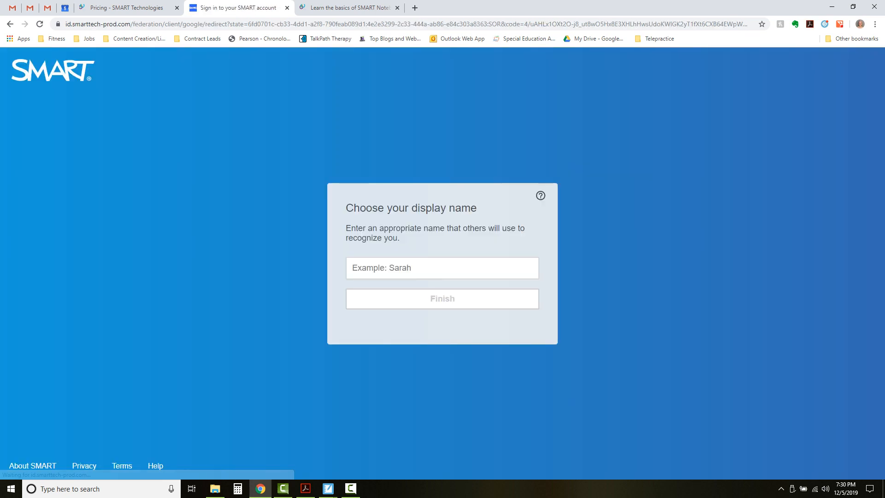
pyautogui.click(442, 268)
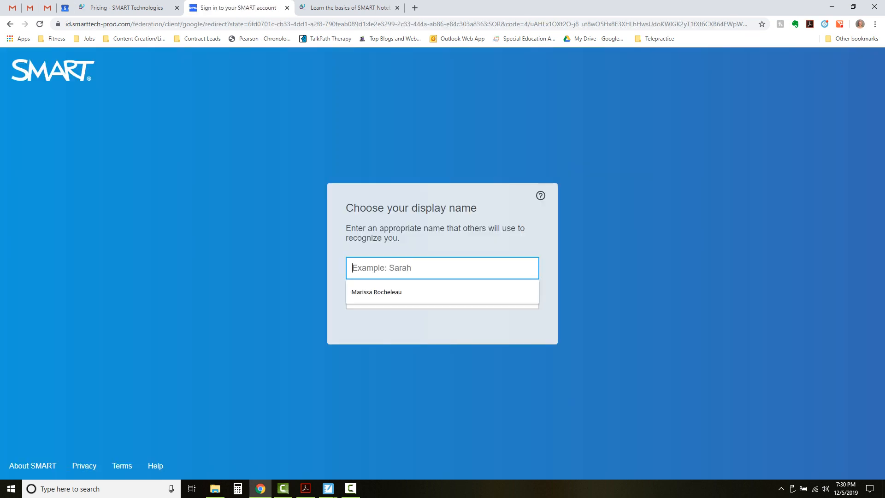
pyautogui.click(376, 292)
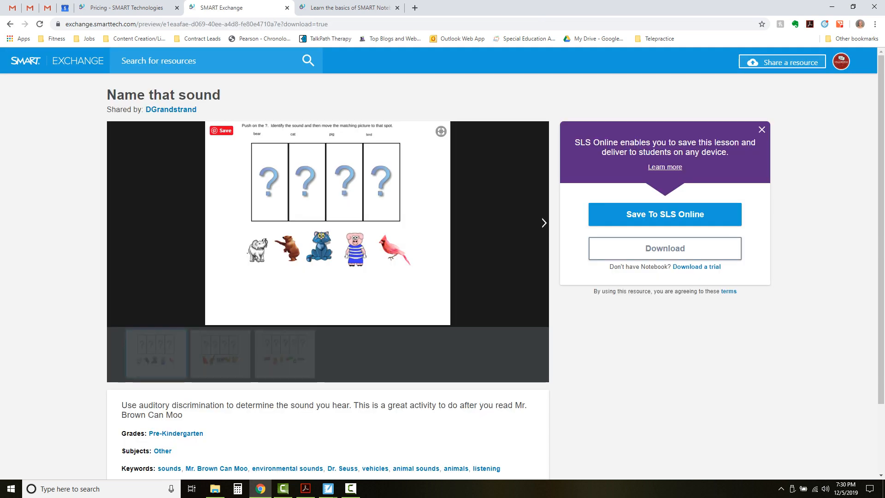
pyautogui.click(664, 248)
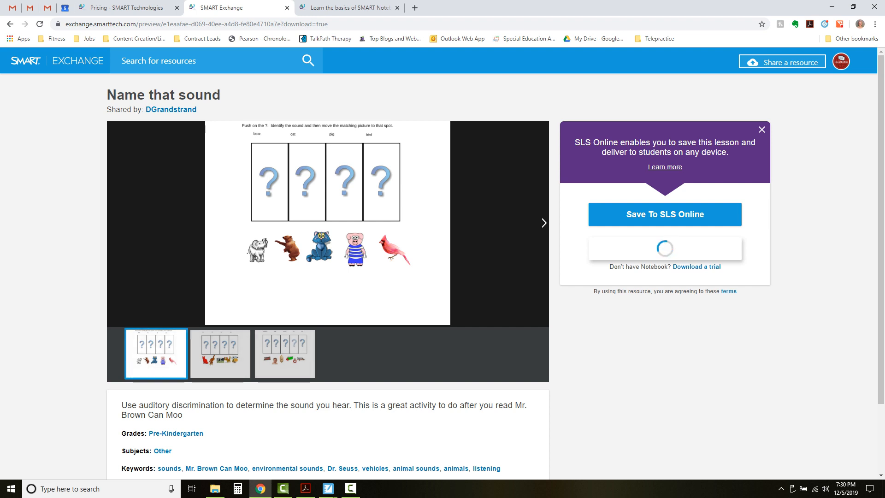
pyautogui.click(665, 214)
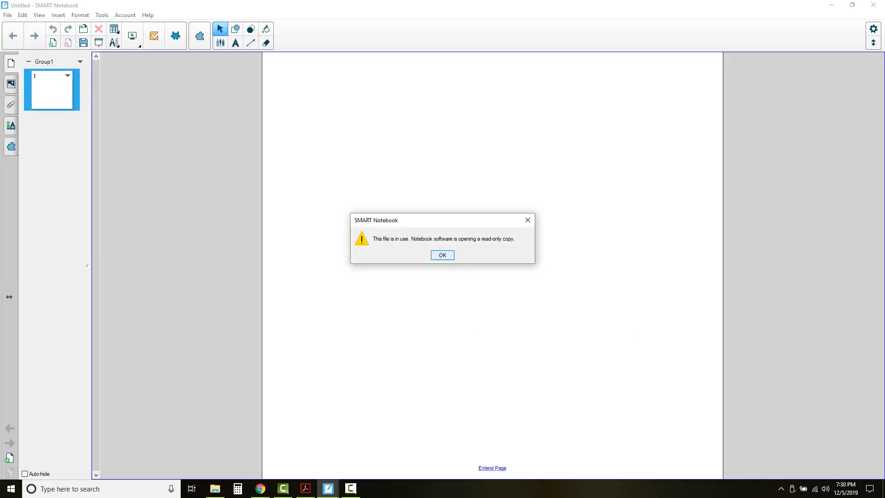
# Acknowledge the read-only notice, then drag the pig picture through the cat, pig and bird boxes and back to the picture row.
pyautogui.click(442, 254)
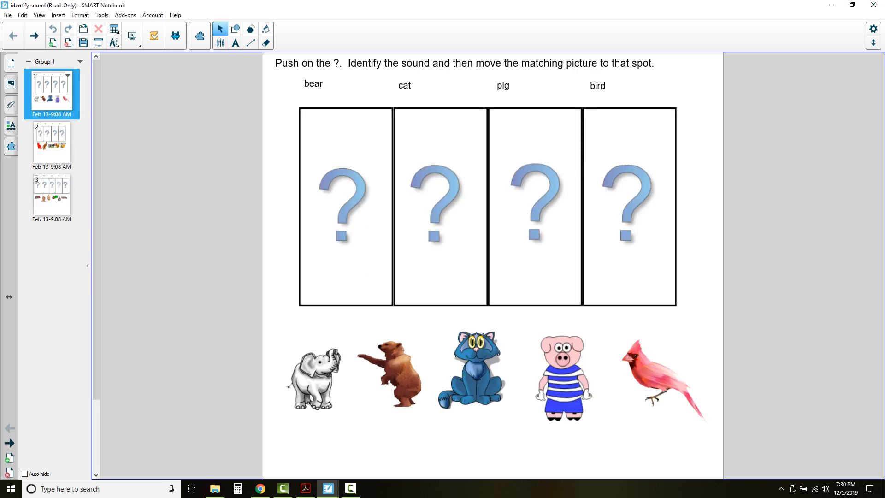
pyautogui.moveTo(561, 377); pyautogui.dragTo(441, 192)
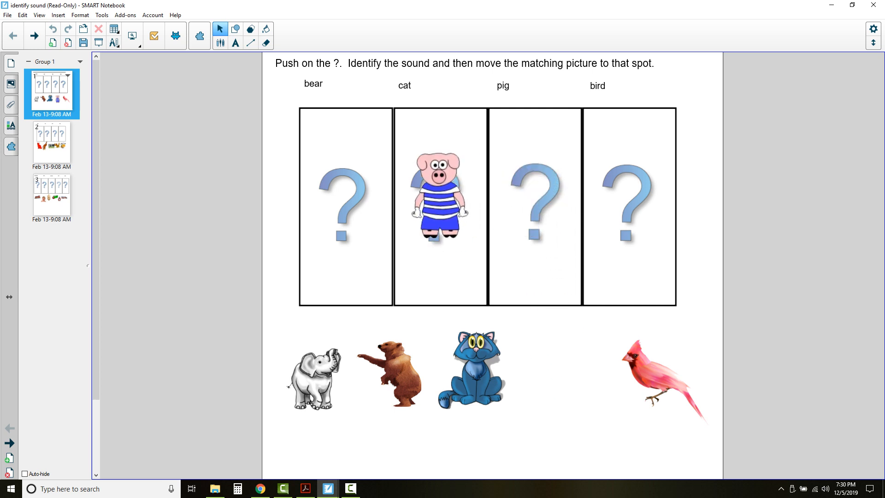
pyautogui.moveTo(440, 197); pyautogui.dragTo(556, 367)
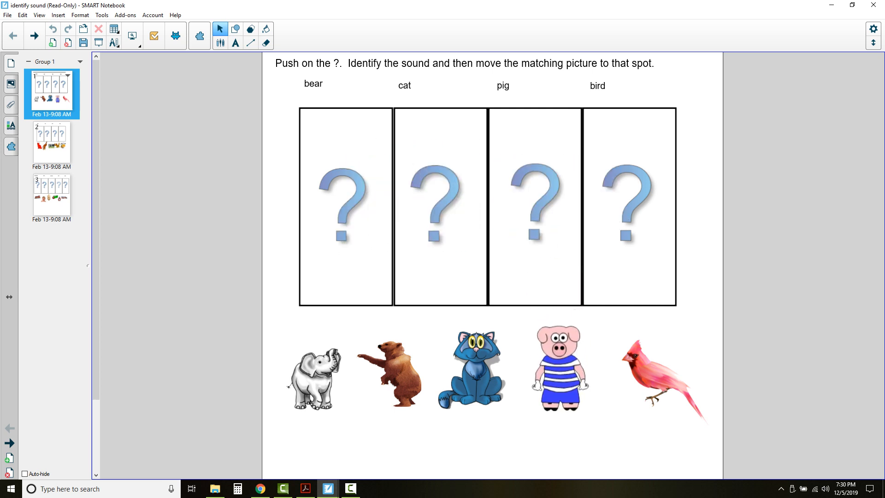
pyautogui.moveTo(556, 367); pyautogui.dragTo(575, 268)
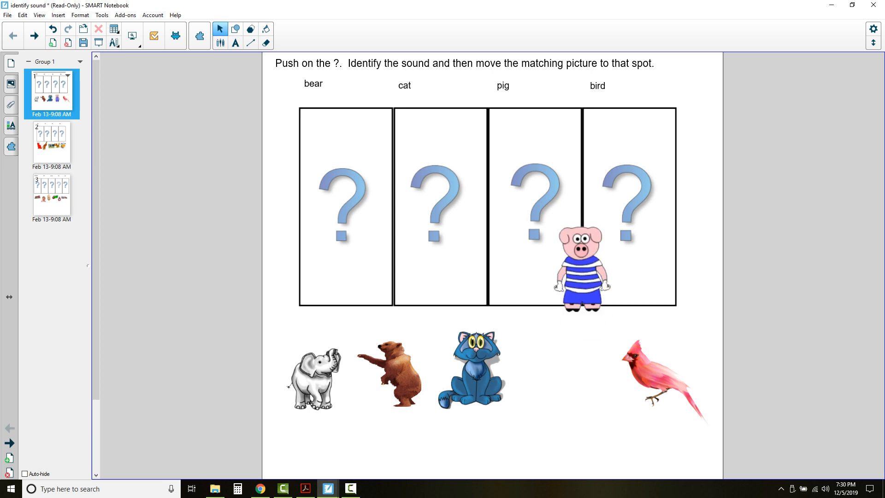
pyautogui.moveTo(576, 271); pyautogui.dragTo(534, 195)
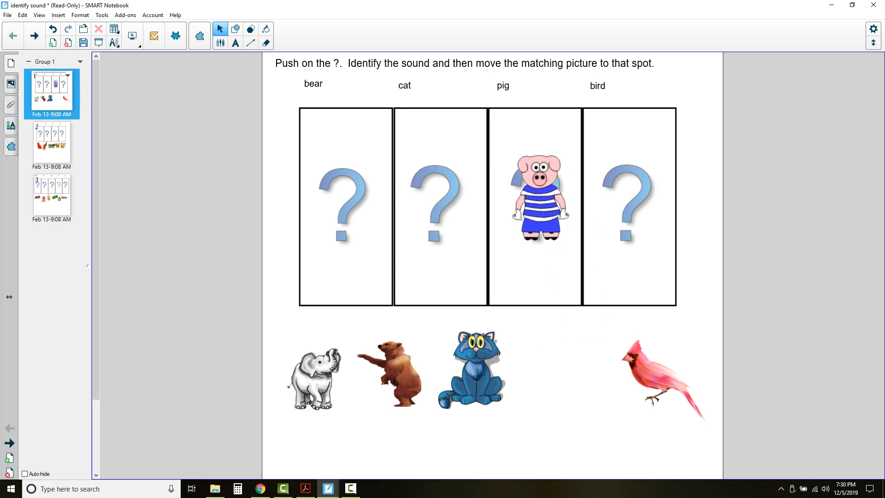
pyautogui.moveTo(533, 197); pyautogui.dragTo(627, 198)
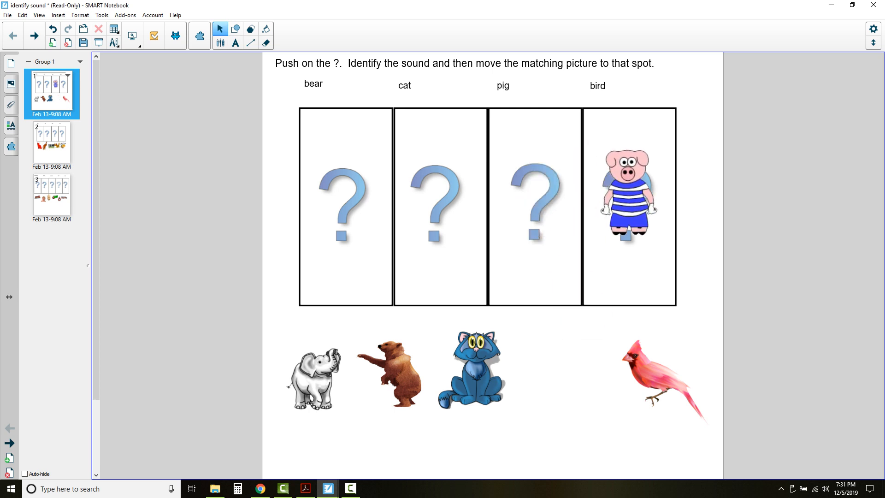
pyautogui.moveTo(627, 196); pyautogui.dragTo(561, 365)
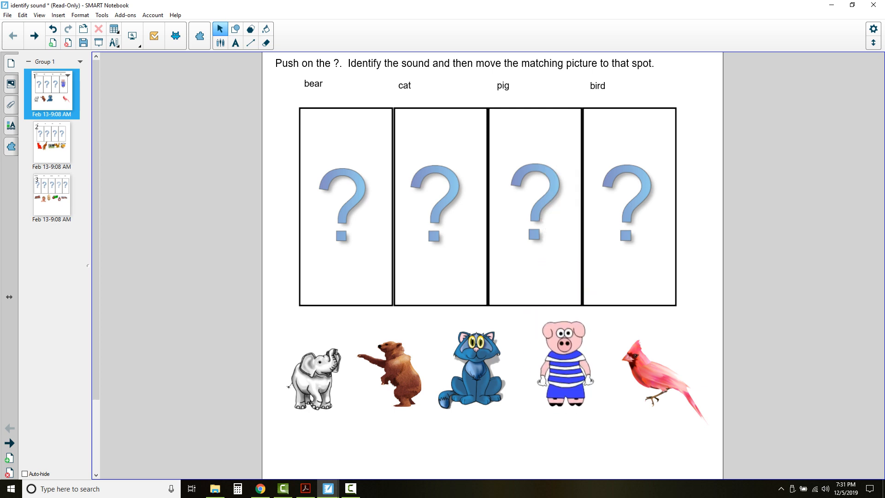